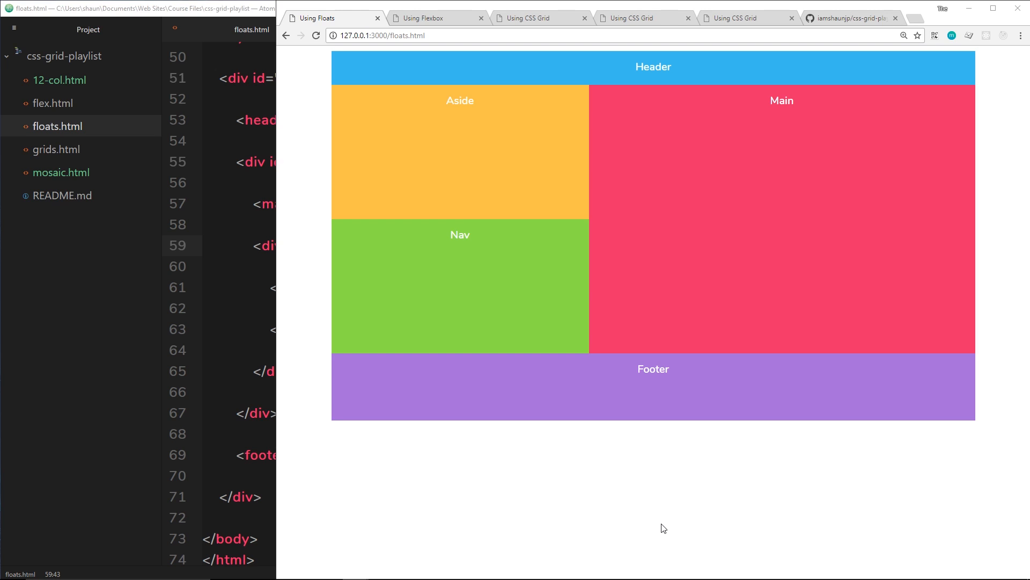
pyautogui.moveTo(574, 77)
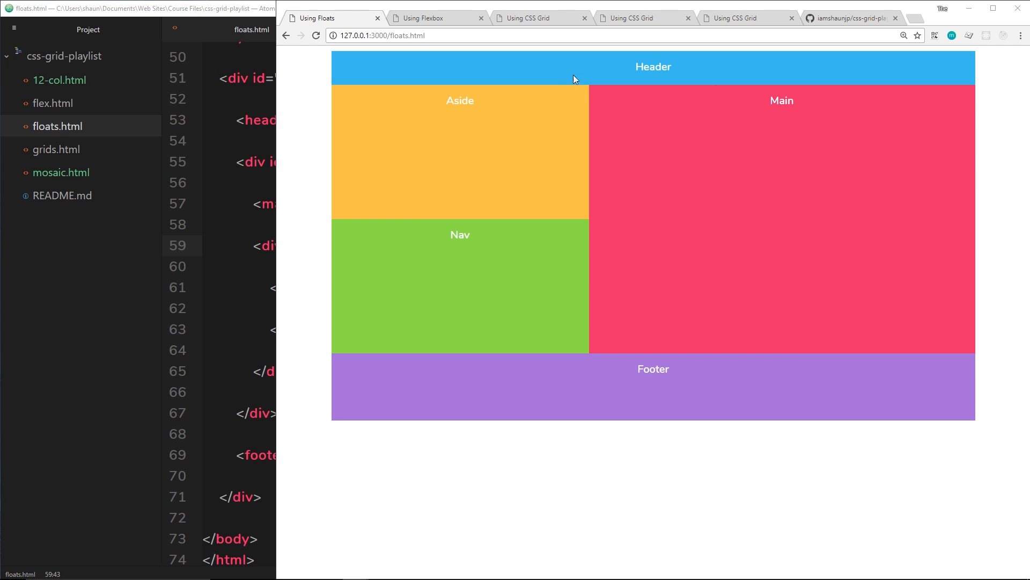
pyautogui.moveTo(783, 191)
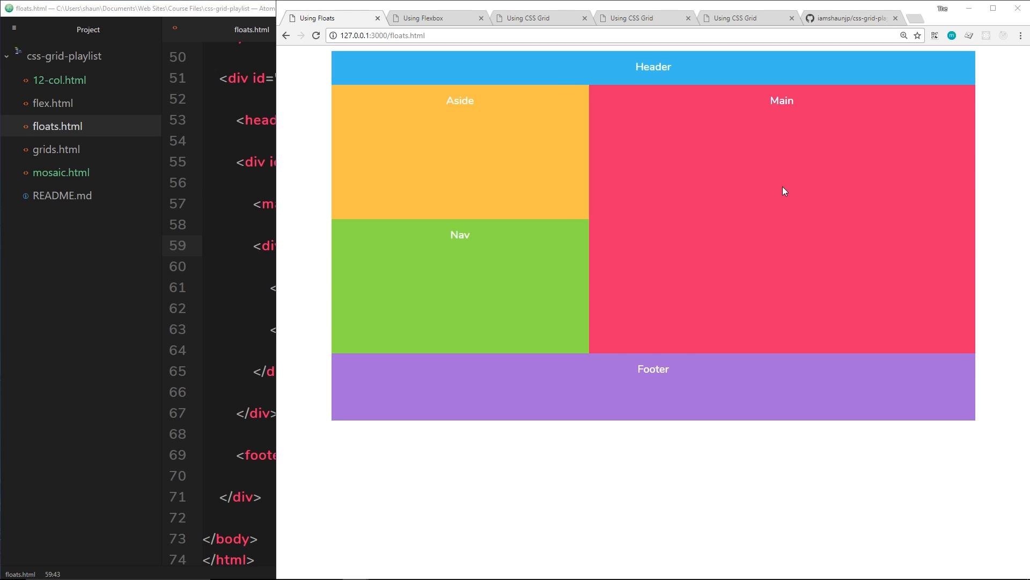
pyautogui.moveTo(518, 163)
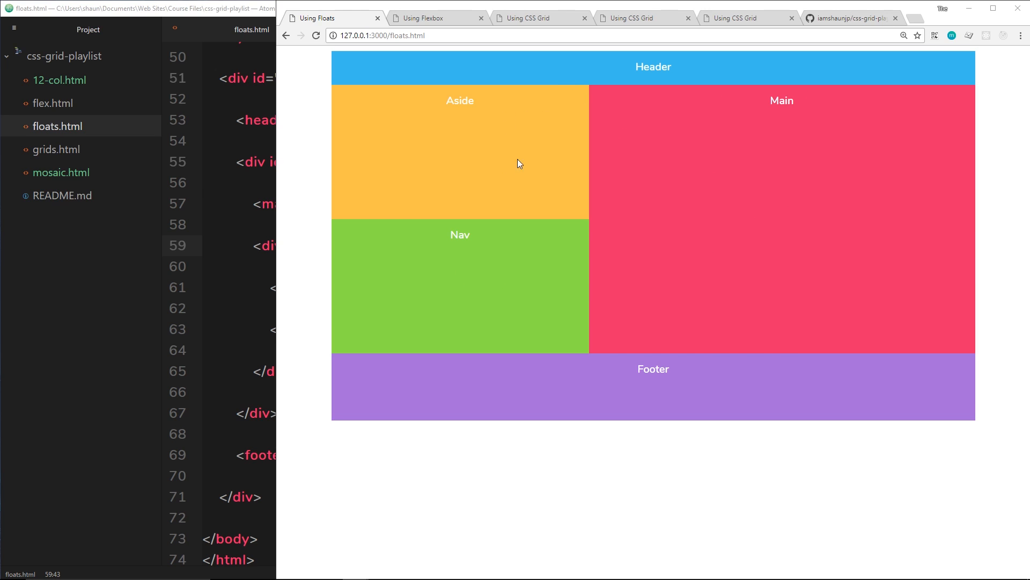
pyautogui.moveTo(483, 366)
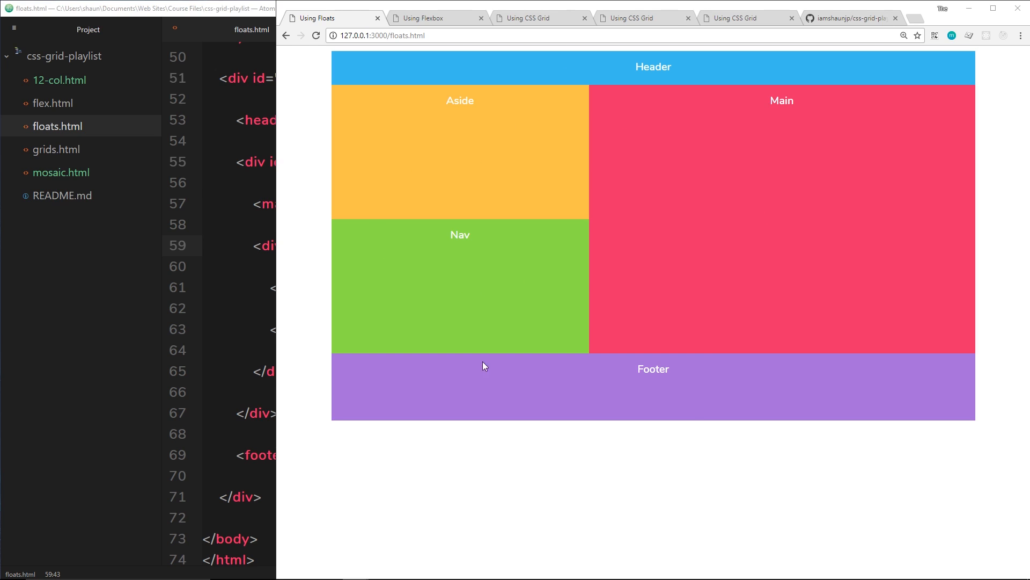
pyautogui.moveTo(785, 450)
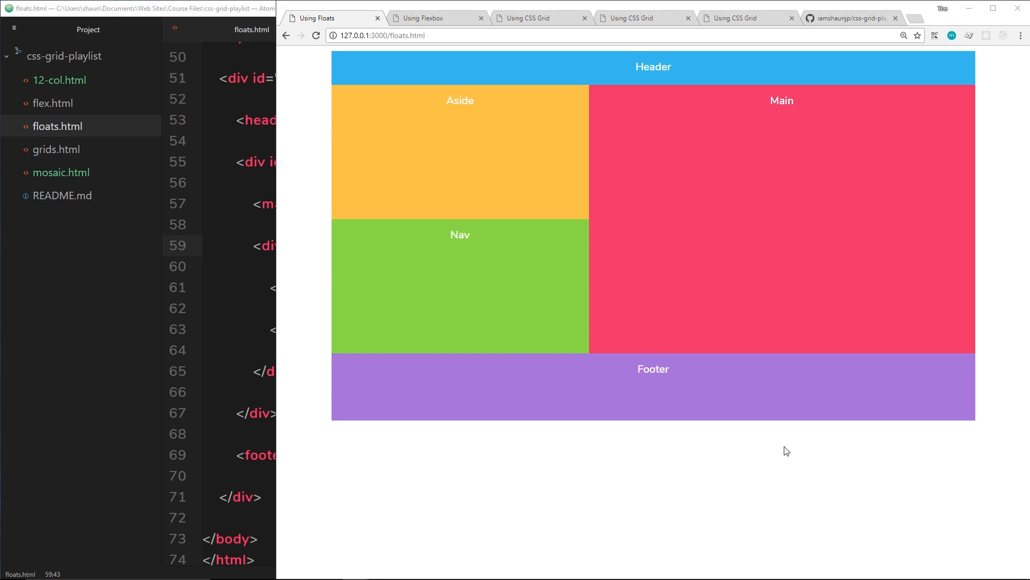
pyautogui.moveTo(497, 89)
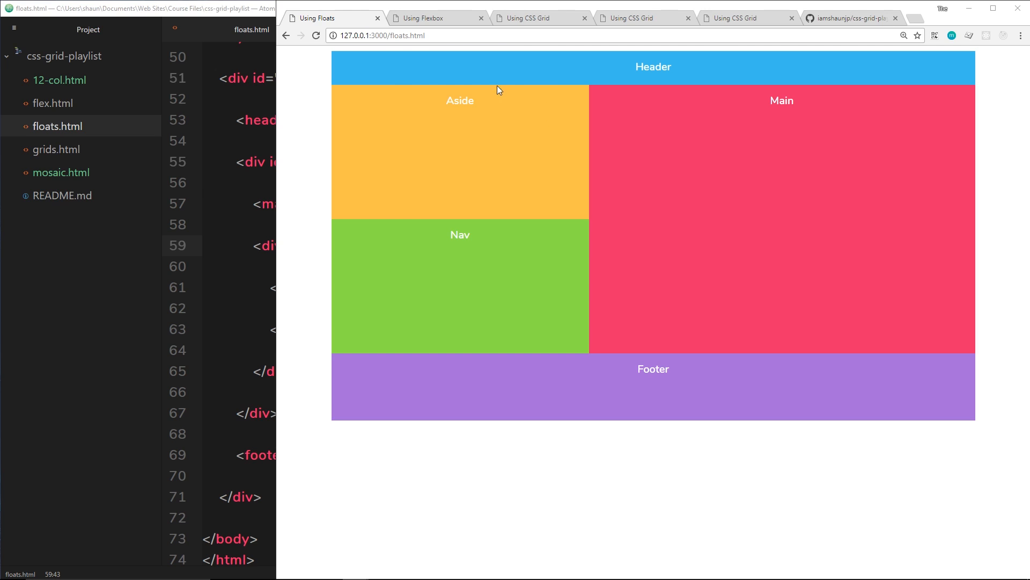
pyautogui.moveTo(749, 80)
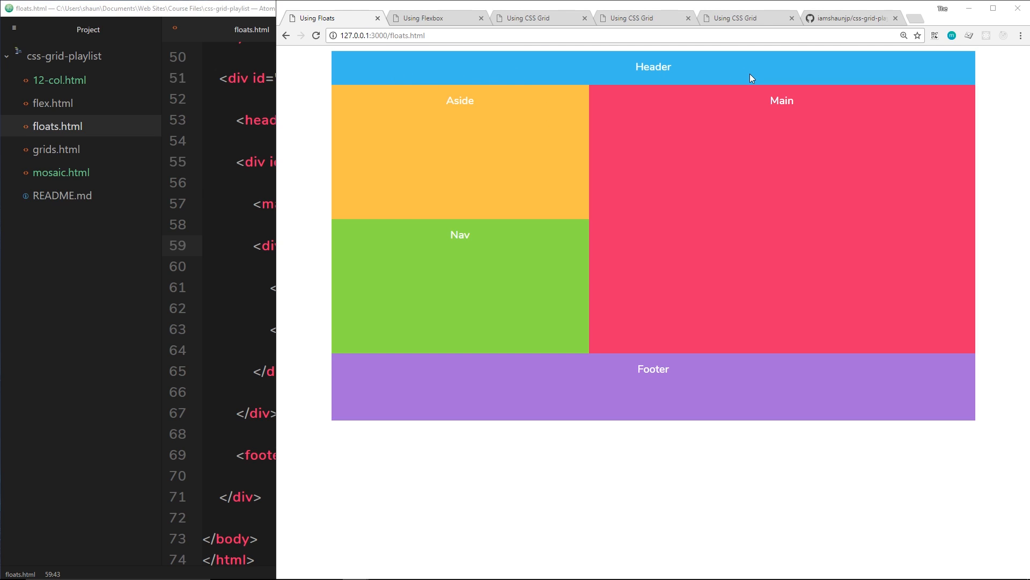
pyautogui.moveTo(608, 327)
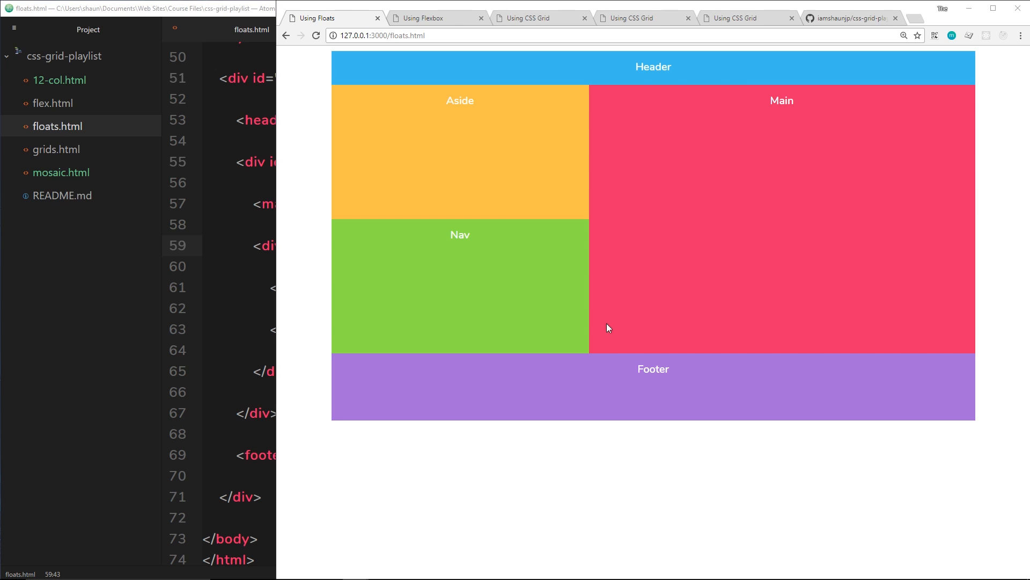
pyautogui.moveTo(671, 246)
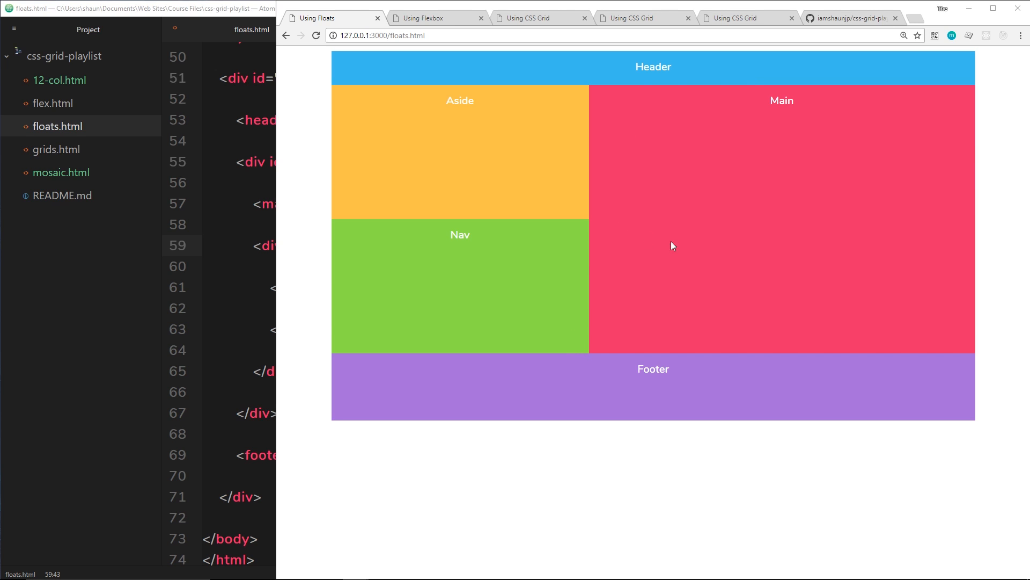
pyautogui.moveTo(367, 343)
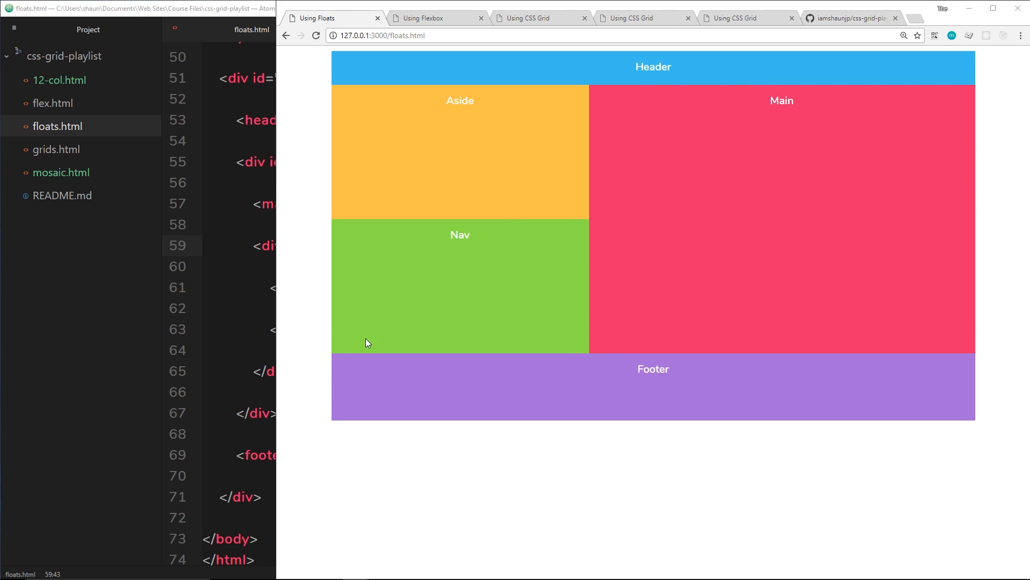
pyautogui.moveTo(564, 84)
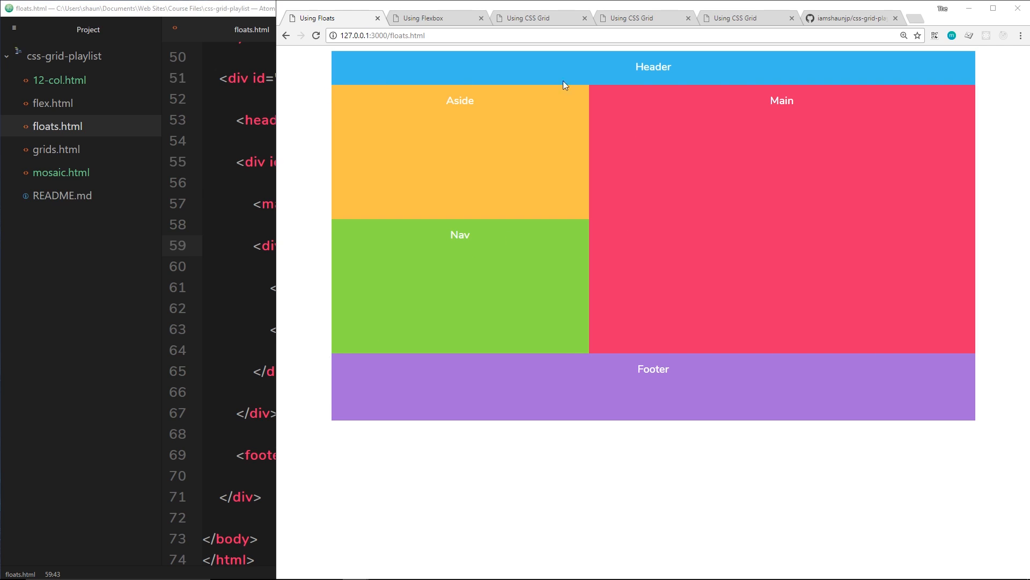
pyautogui.moveTo(561, 331)
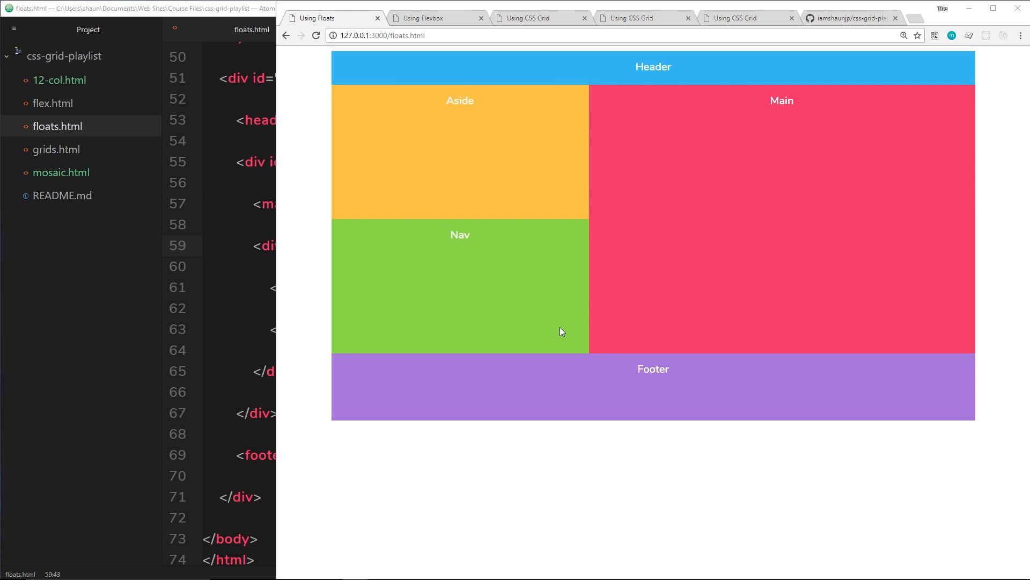
pyautogui.moveTo(557, 191)
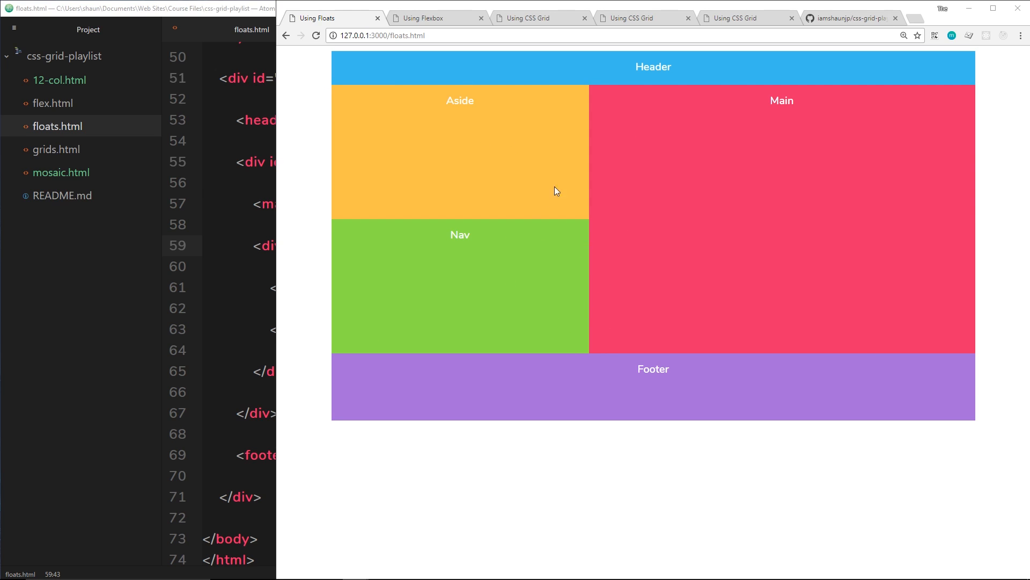
pyautogui.moveTo(844, 252)
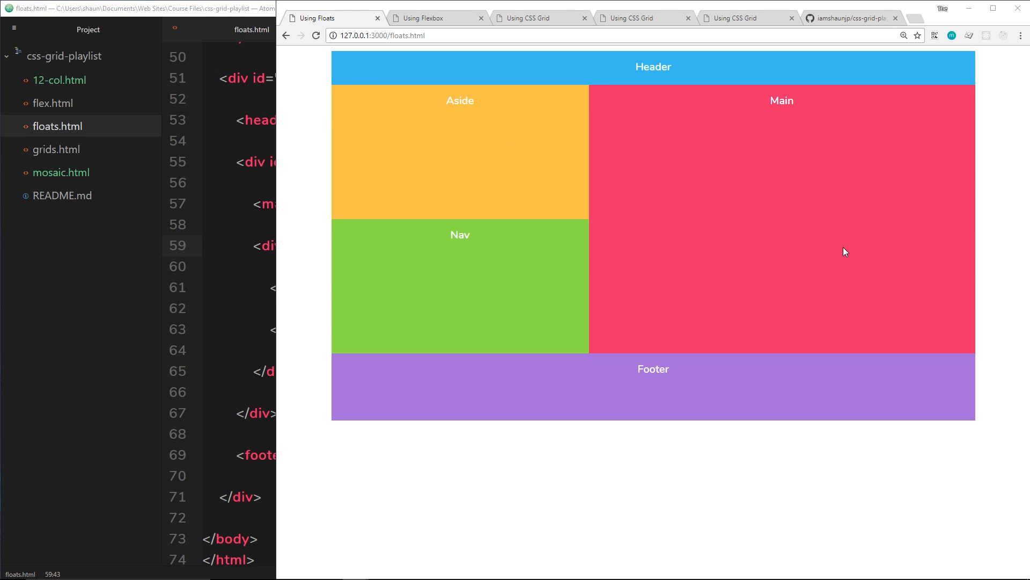
pyautogui.moveTo(759, 242)
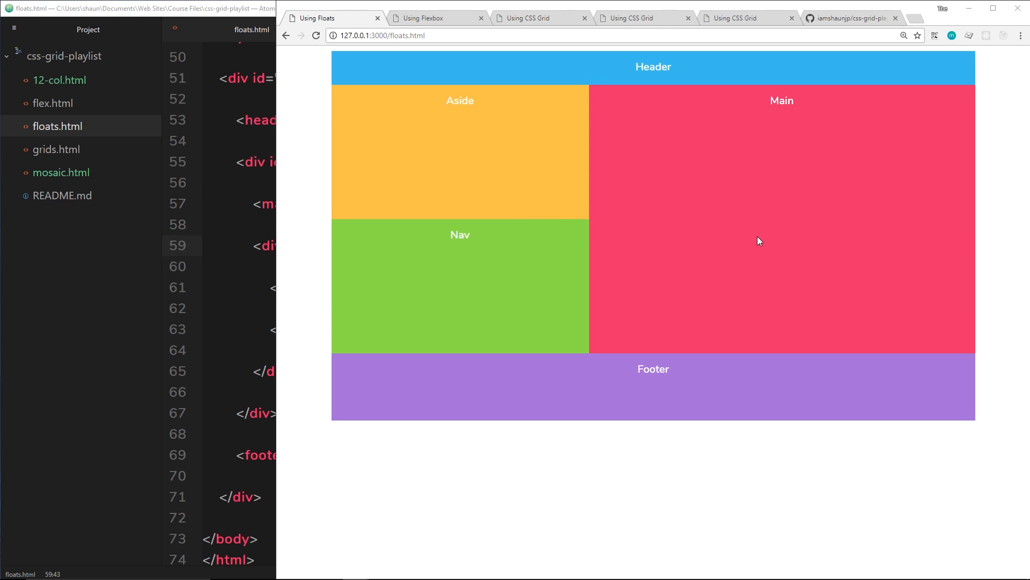
pyautogui.moveTo(506, 225)
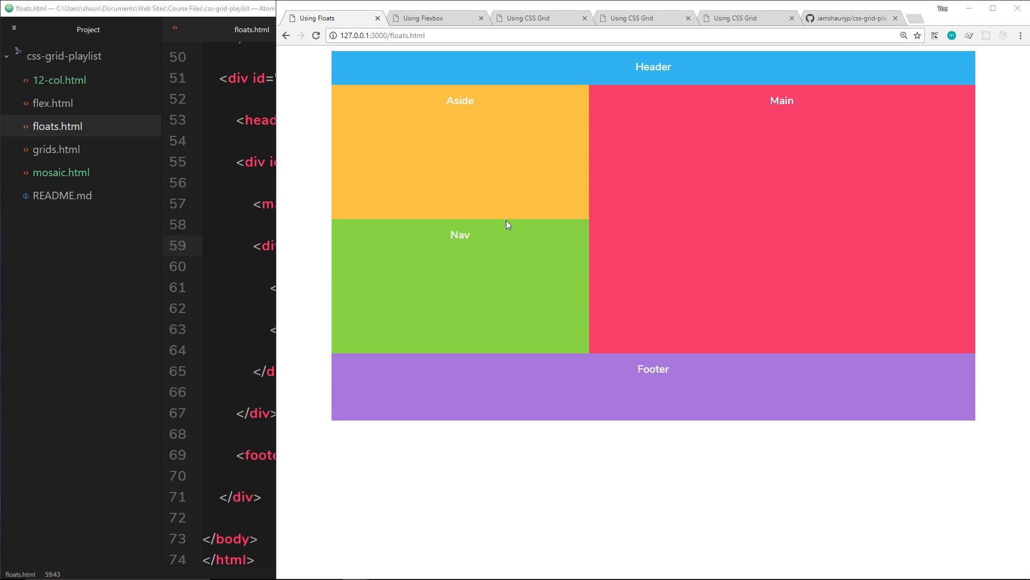
pyautogui.moveTo(766, 266)
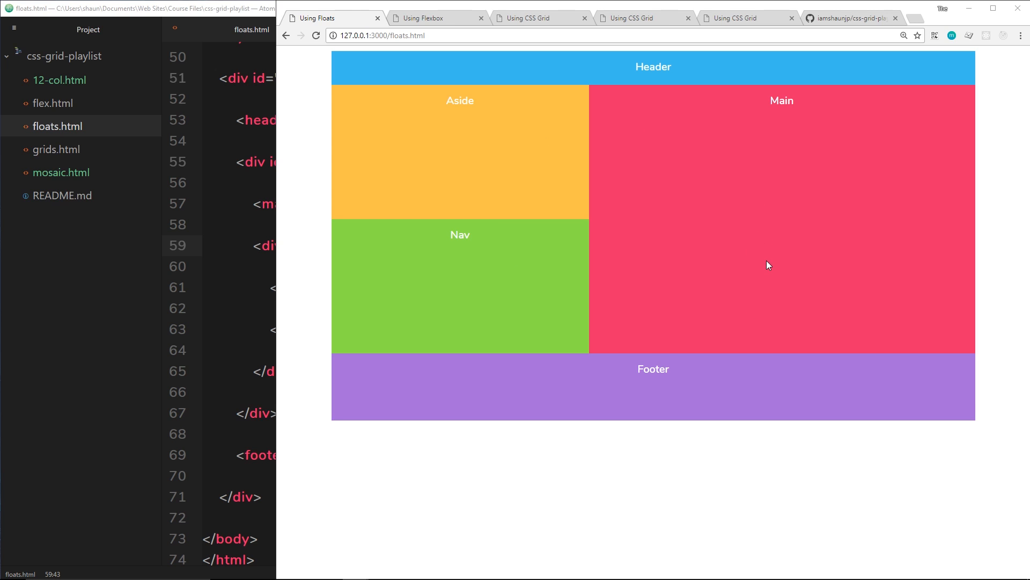
pyautogui.moveTo(696, 72)
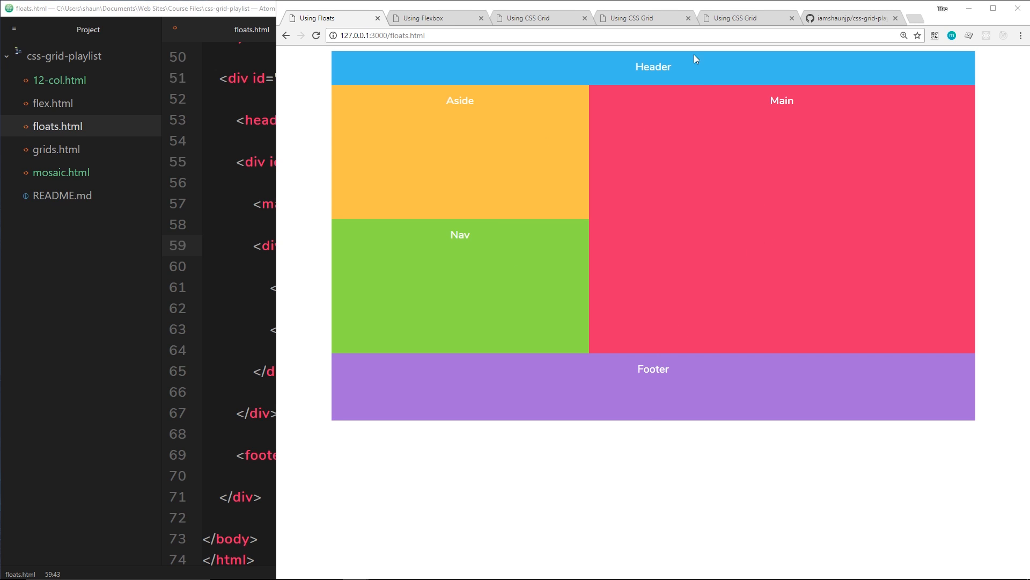
pyautogui.moveTo(695, 114)
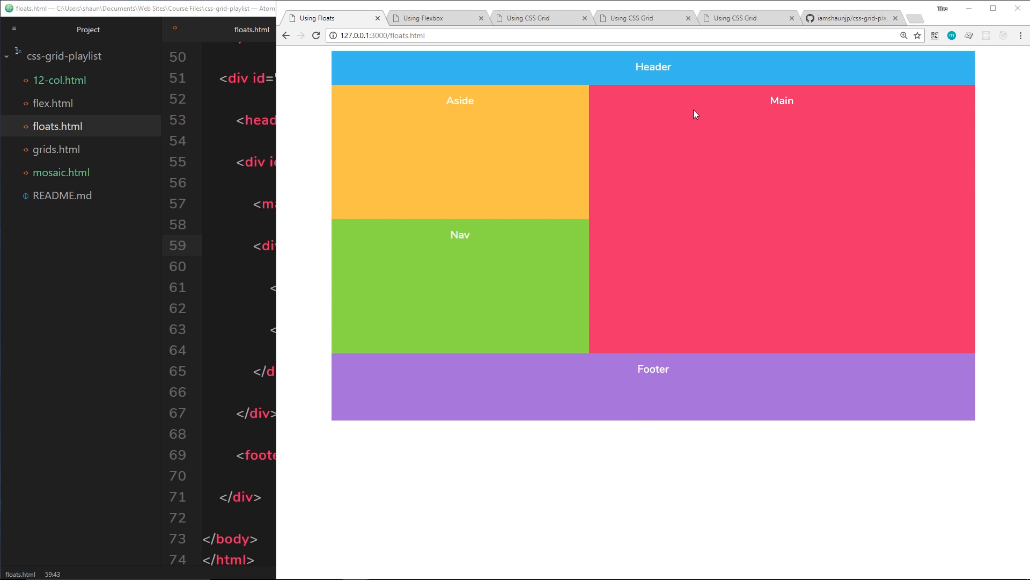
pyautogui.moveTo(588, 289)
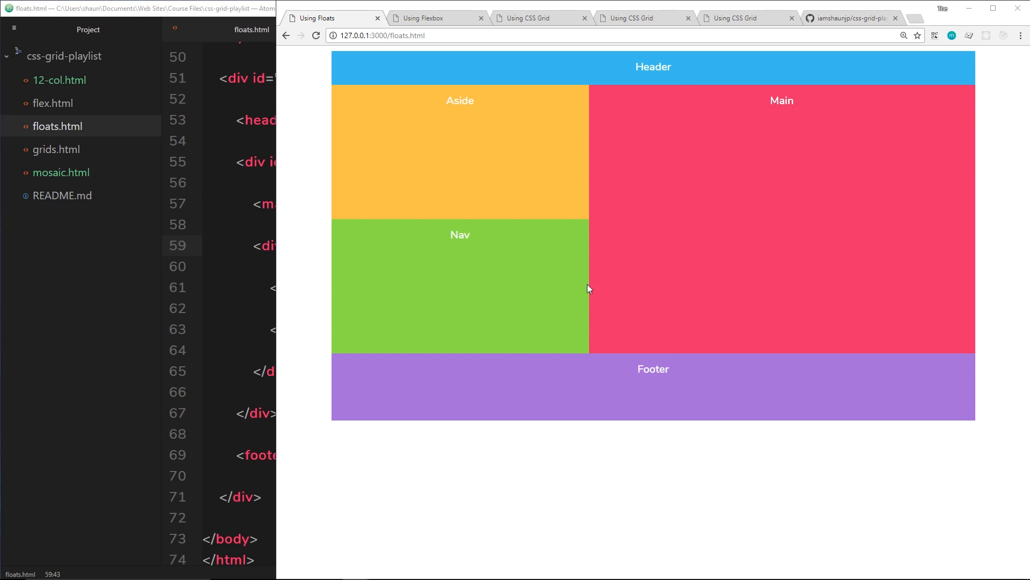
pyautogui.moveTo(620, 330)
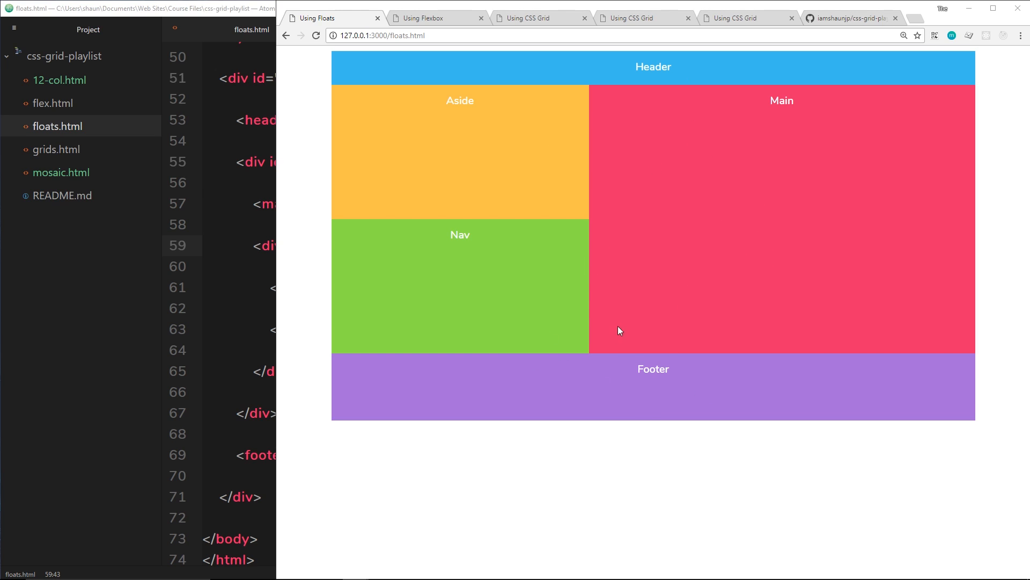
pyautogui.moveTo(689, 370)
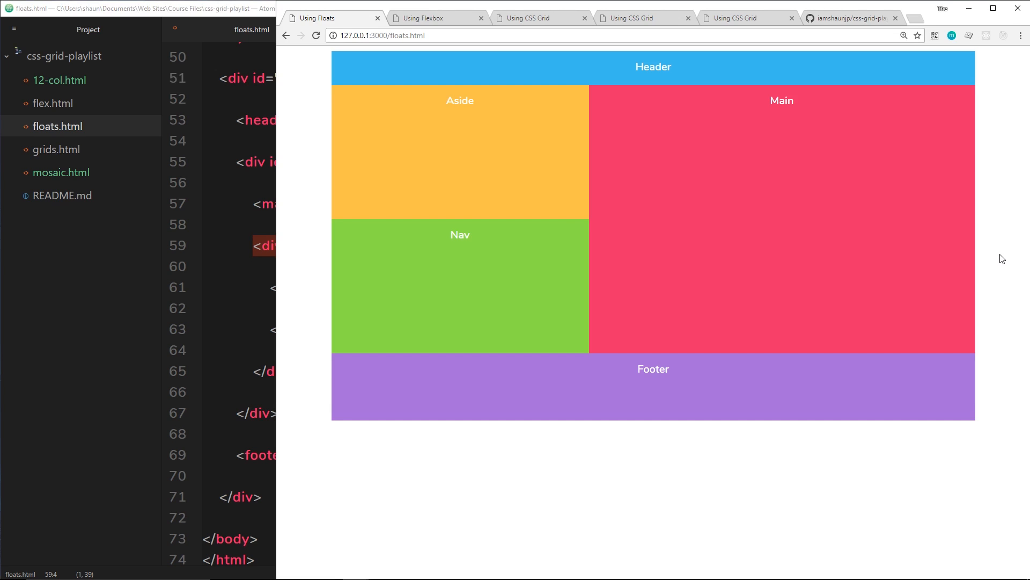
# Switch Chrome to the Using Flexbox page with Main left of stacked Aside and Nav.
pyautogui.click(427, 17)
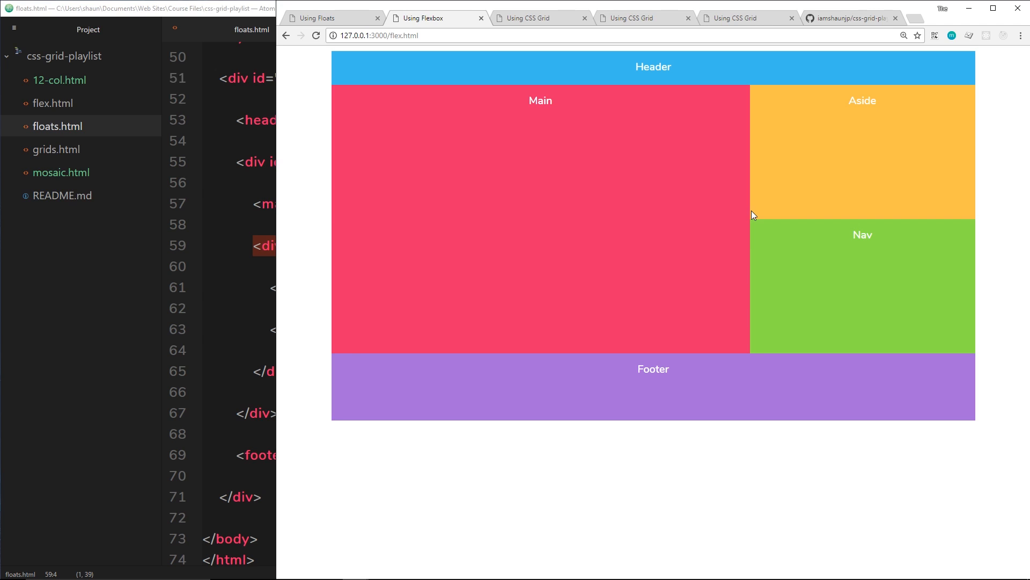
pyautogui.moveTo(834, 218)
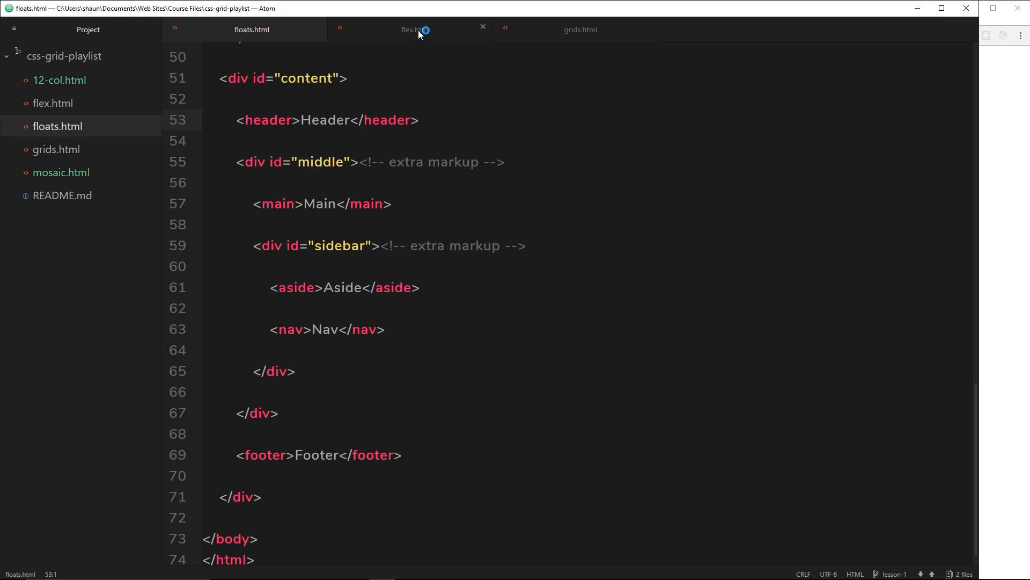
# Show flex.html in Atom with its div#middle wrapper and extra-markup comment.
pyautogui.click(410, 31)
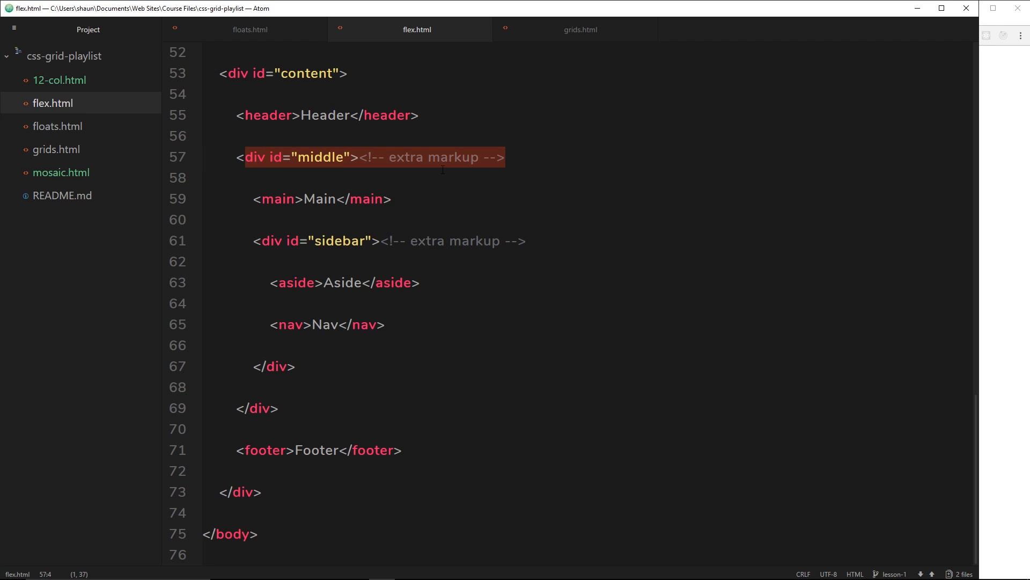
pyautogui.moveTo(996, 166)
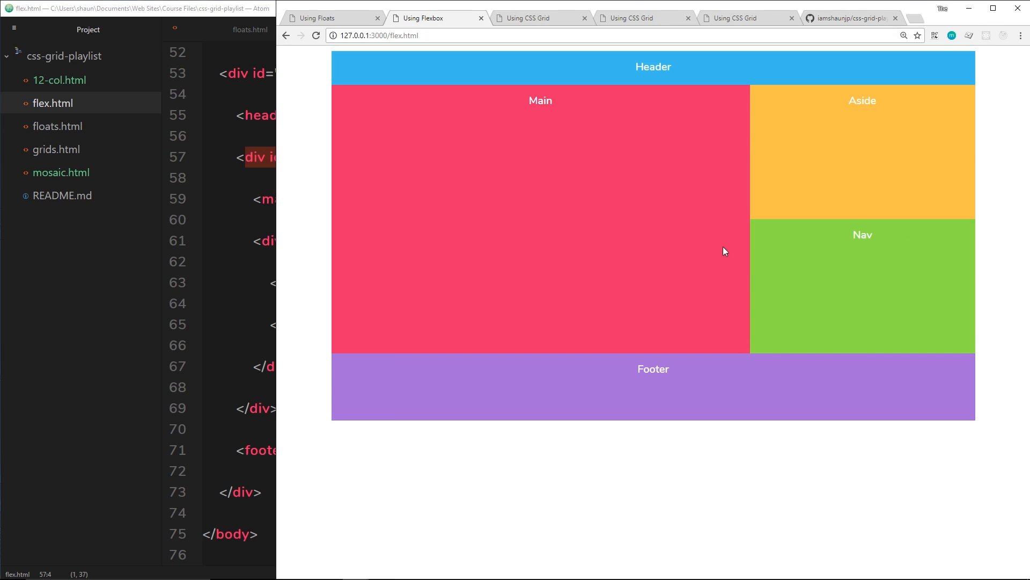
pyautogui.moveTo(857, 214)
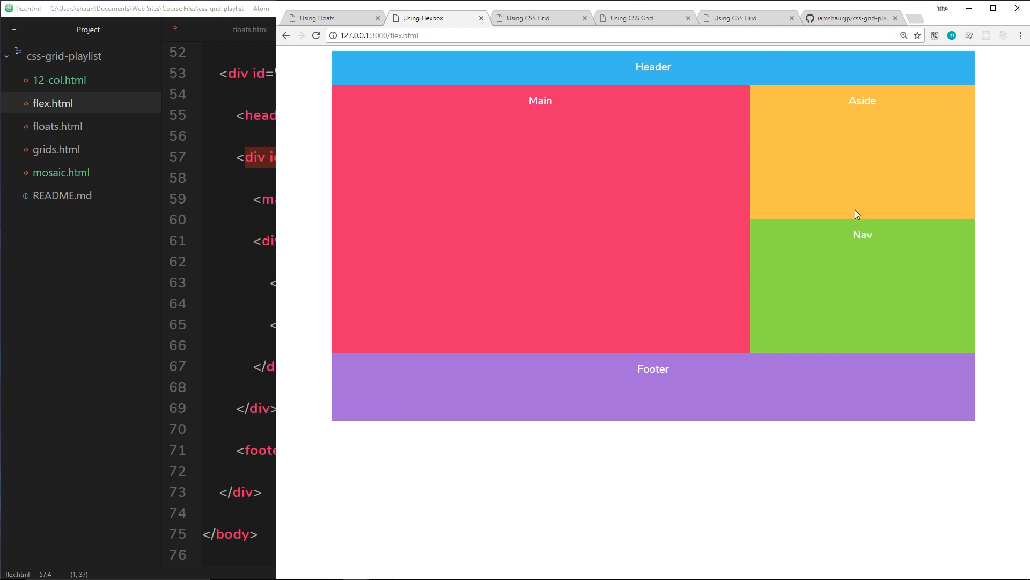
pyautogui.moveTo(840, 308)
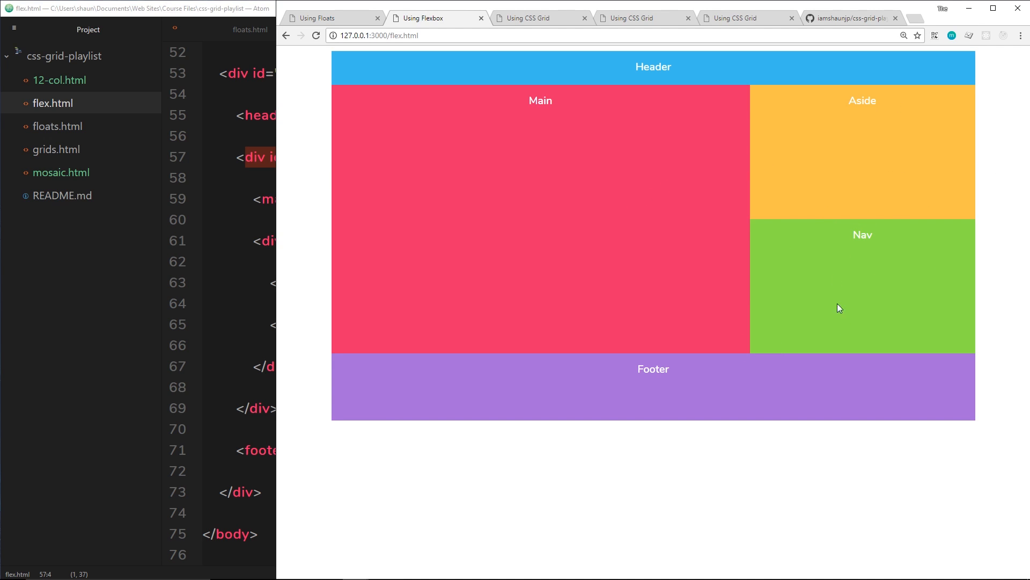
pyautogui.moveTo(915, 275)
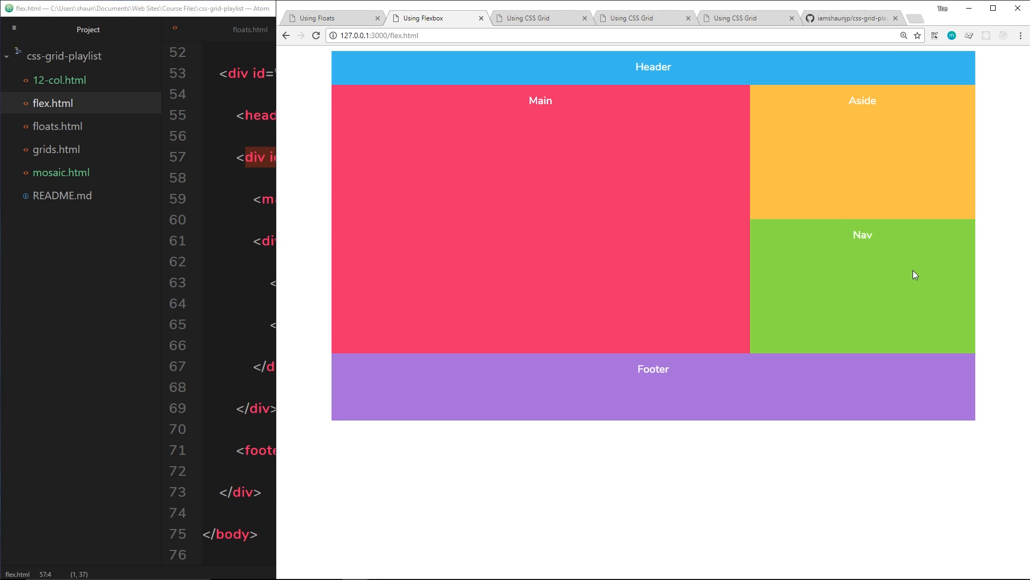
pyautogui.moveTo(764, 204)
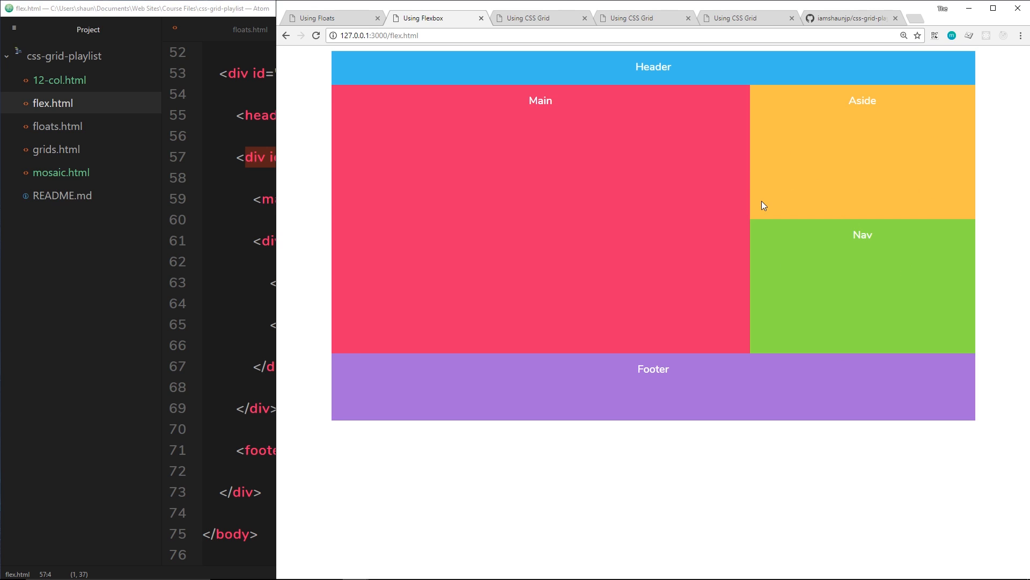
pyautogui.moveTo(532, 59)
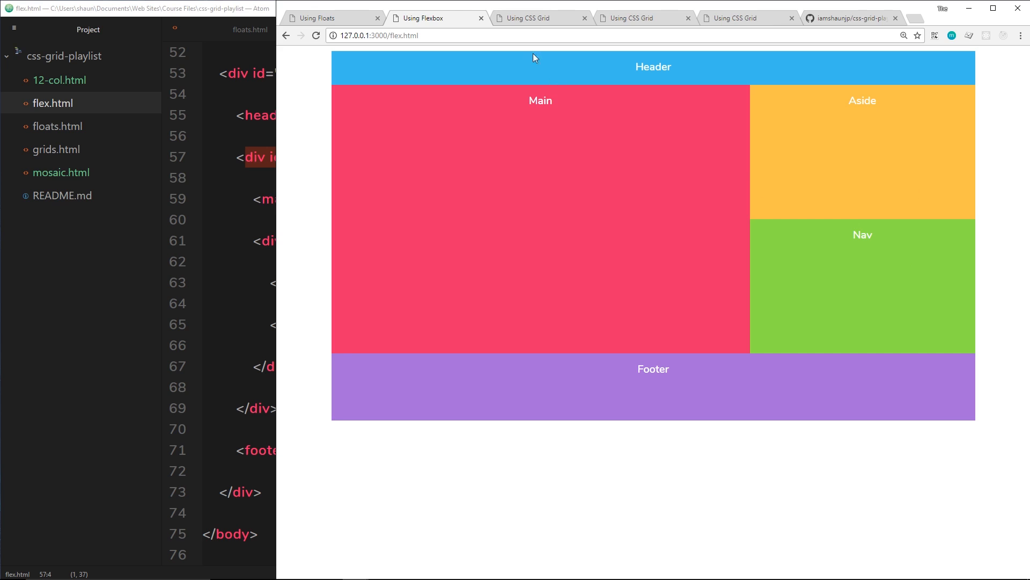
# Switch Chrome to the Using CSS Grid page (grids.html).
pyautogui.click(538, 17)
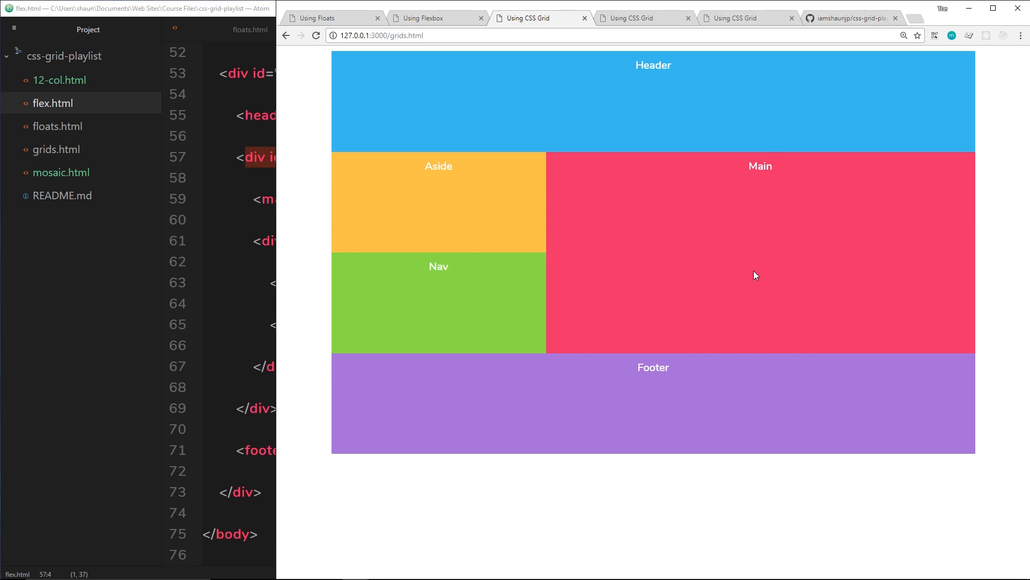
pyautogui.moveTo(743, 317)
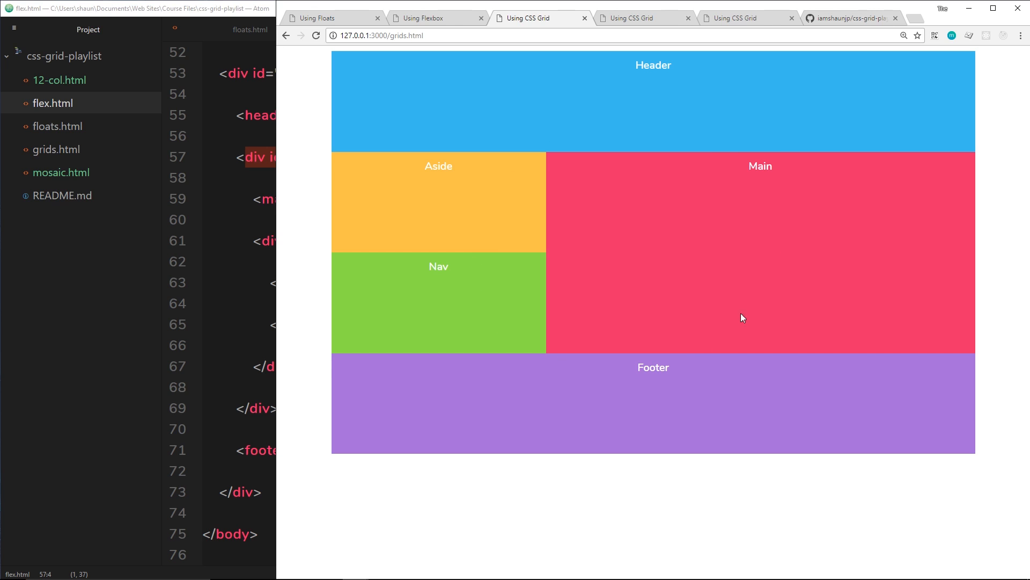
pyautogui.moveTo(551, 365)
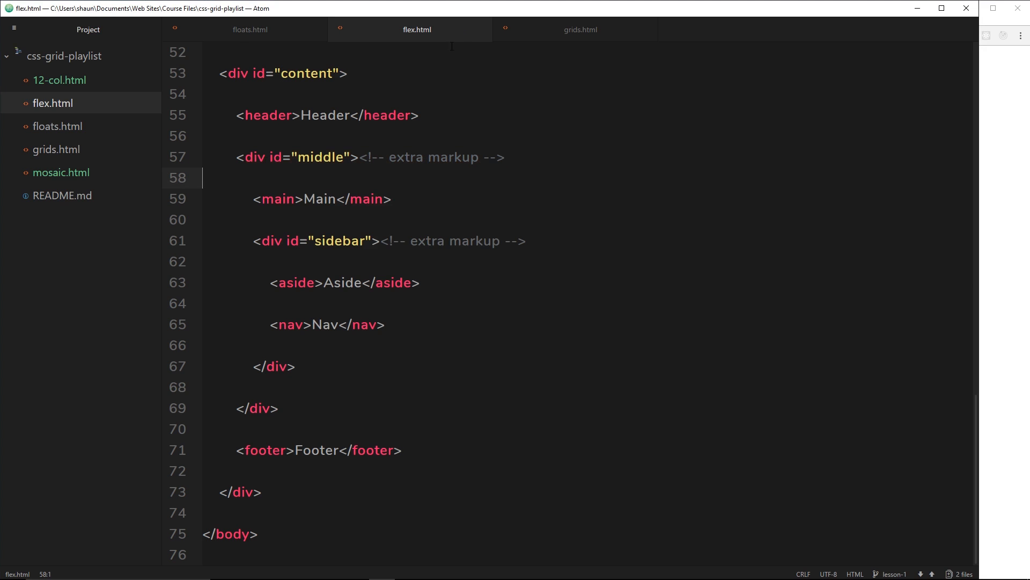
# In grids.html, move <main>Main</main> so it sits below the <aside> line.
pyautogui.click(580, 31)
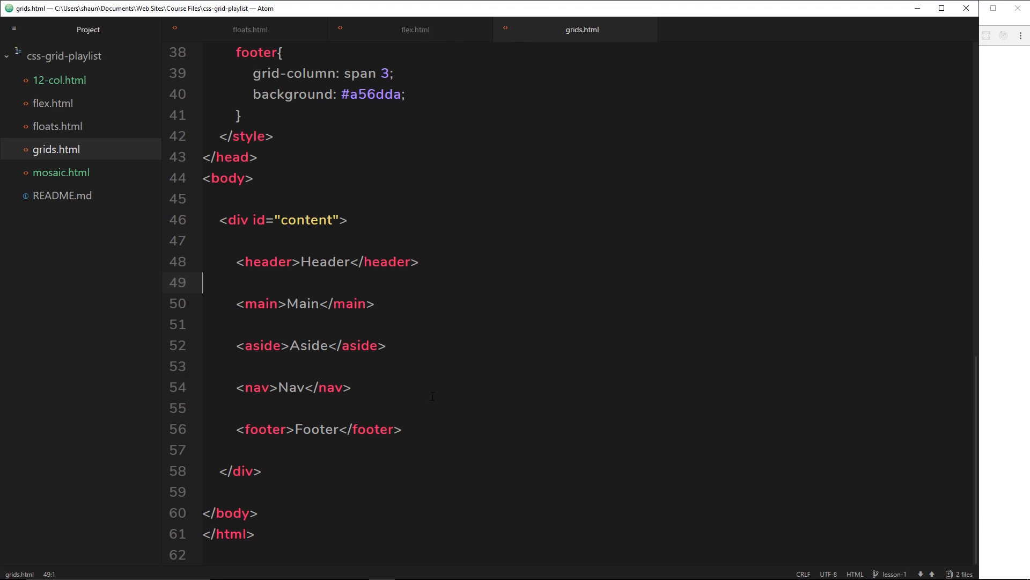
pyautogui.moveTo(244, 262); pyautogui.dragTo(402, 429)
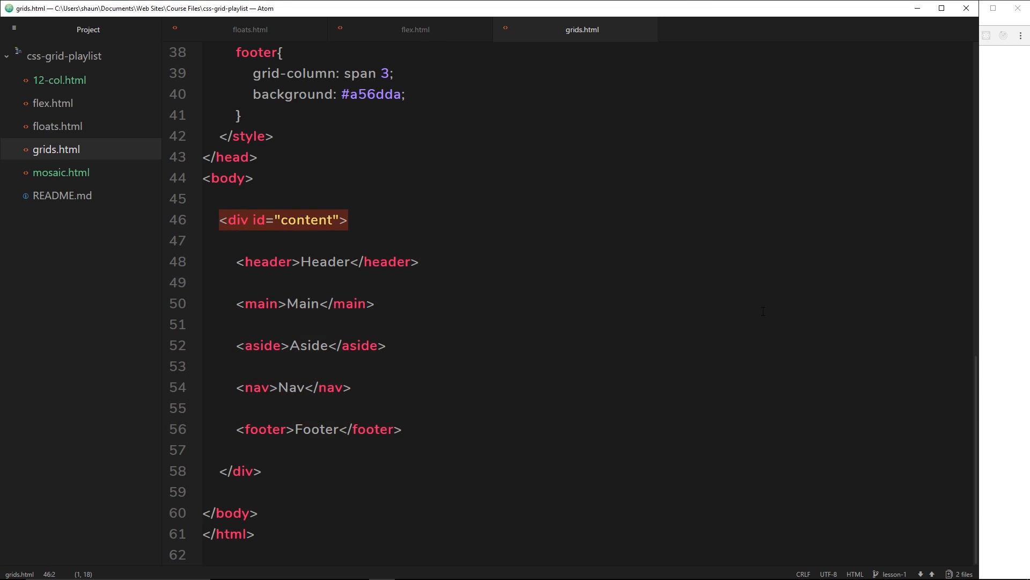
pyautogui.moveTo(552, 347)
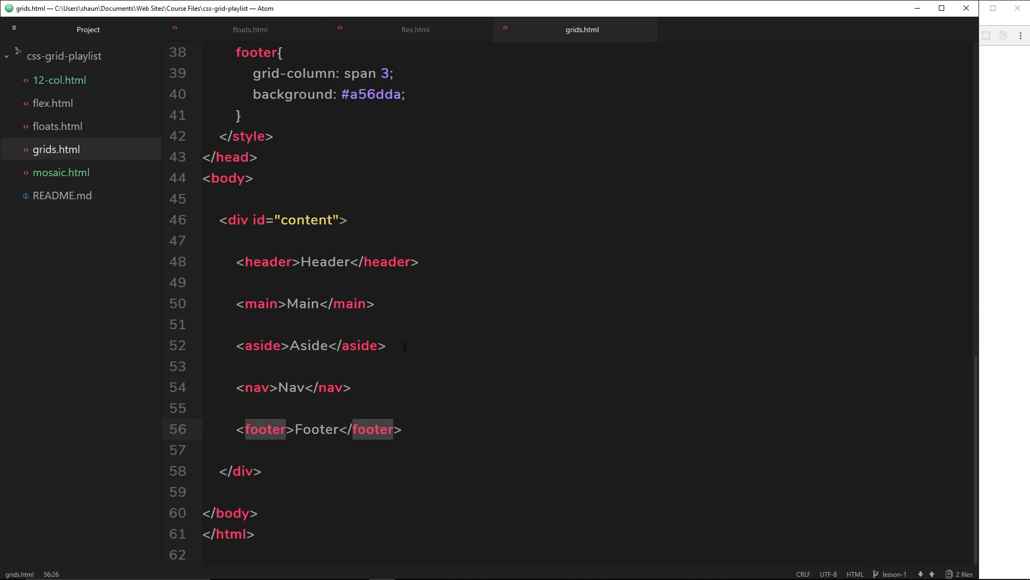
pyautogui.moveTo(233, 303); pyautogui.dragTo(387, 345)
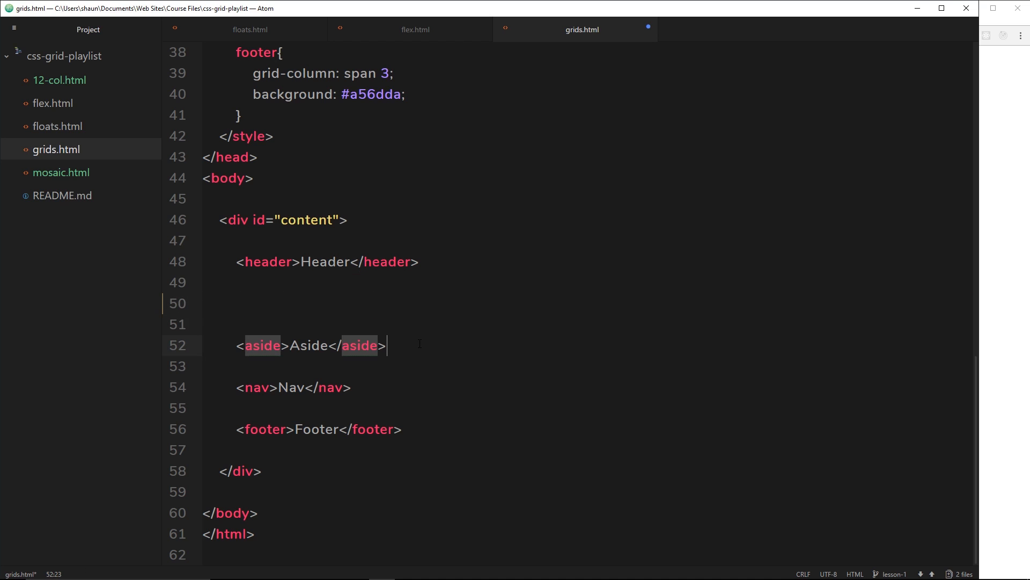
pyautogui.write('<main>Main</main>')
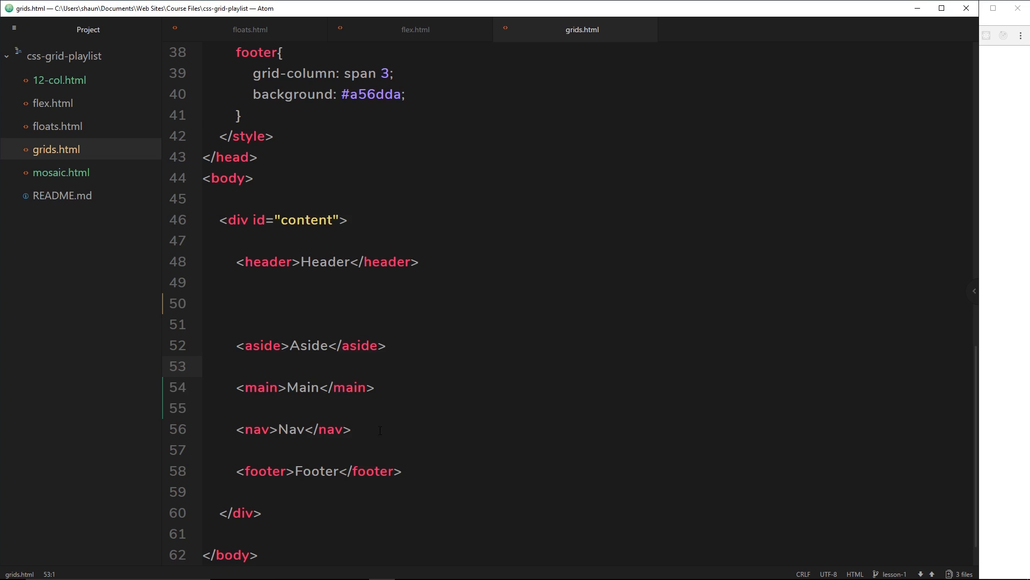
# Select the grids.html markup from header through footer.
pyautogui.moveTo(246, 261); pyautogui.dragTo(401, 471)
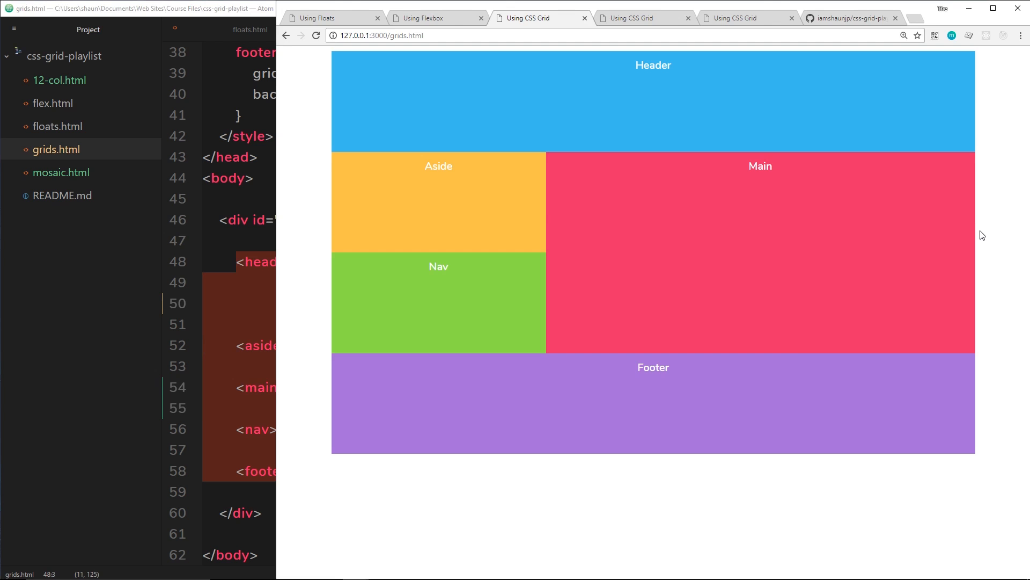
pyautogui.moveTo(796, 353)
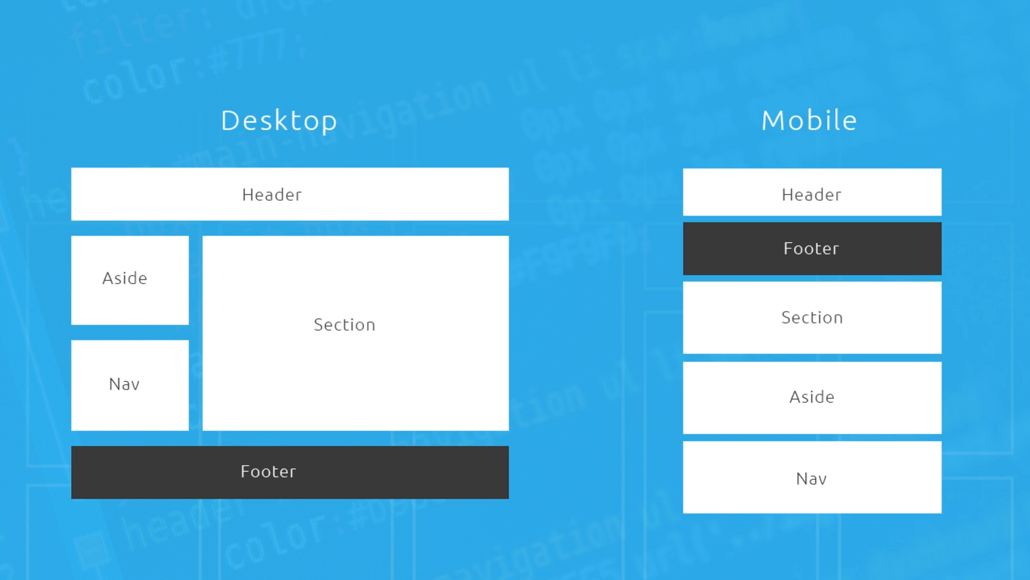
pyautogui.moveTo(224, 421)
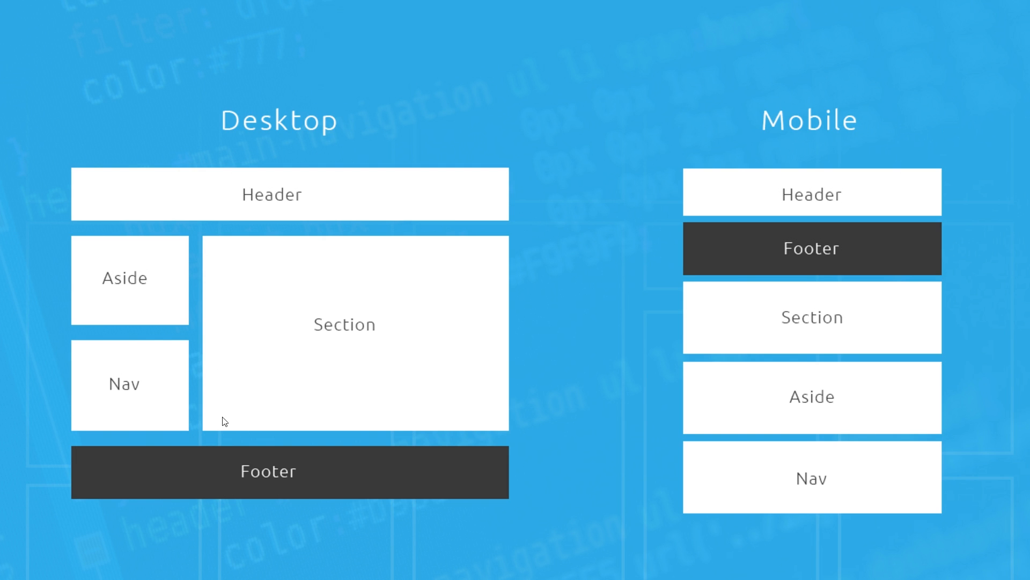
pyautogui.moveTo(376, 446)
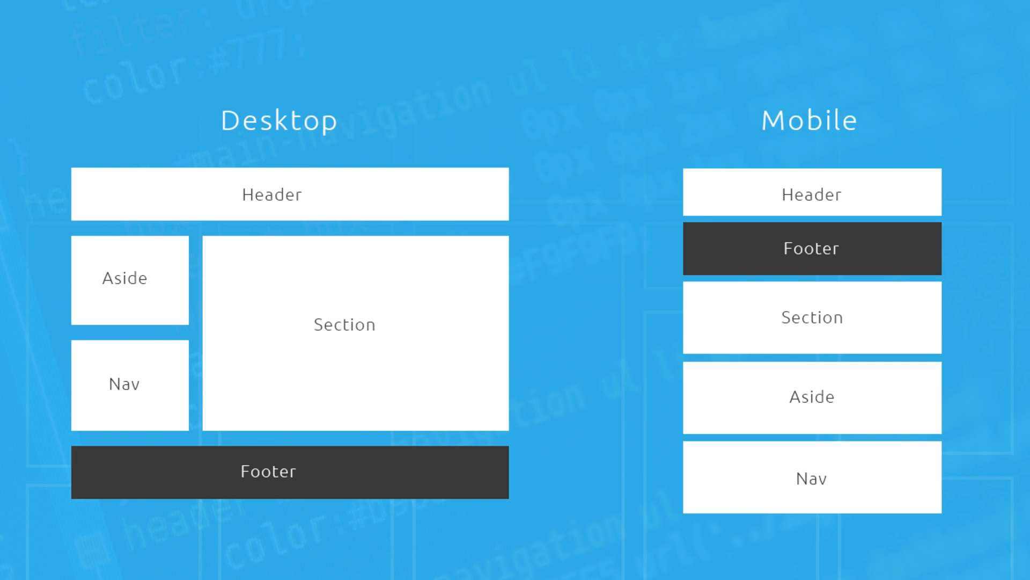
pyautogui.moveTo(530, 322)
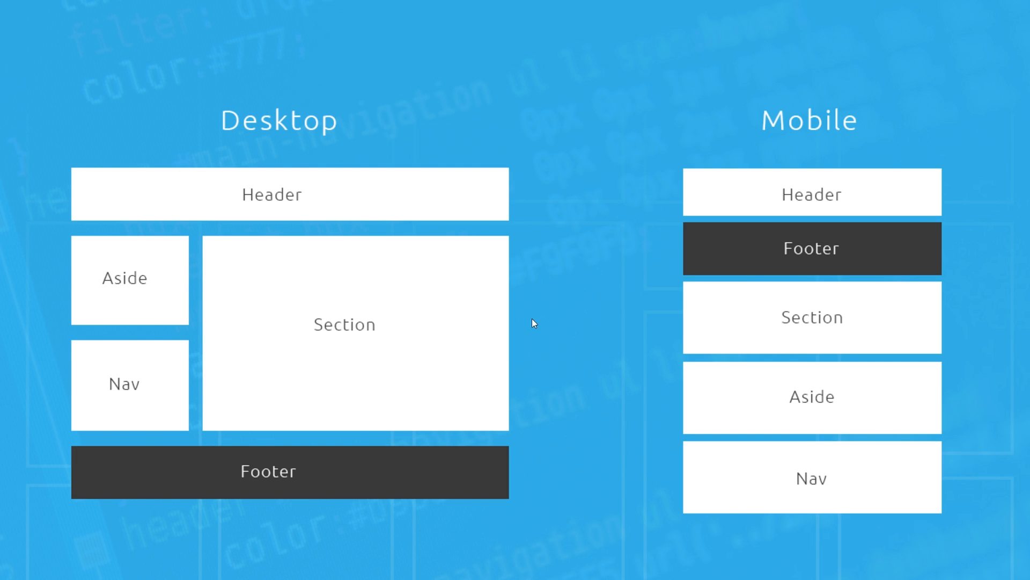
pyautogui.moveTo(799, 253)
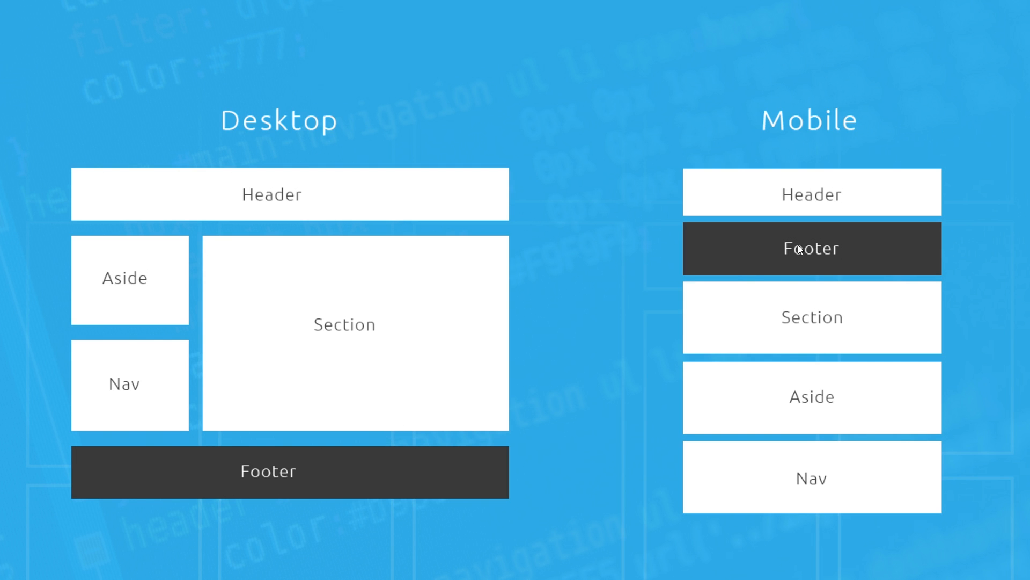
pyautogui.moveTo(852, 239)
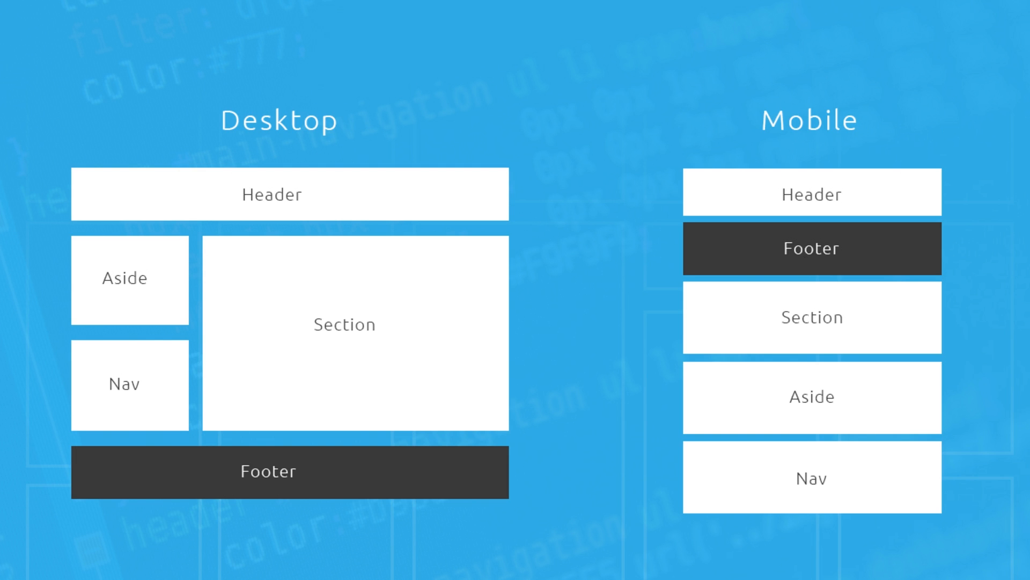
pyautogui.moveTo(879, 231)
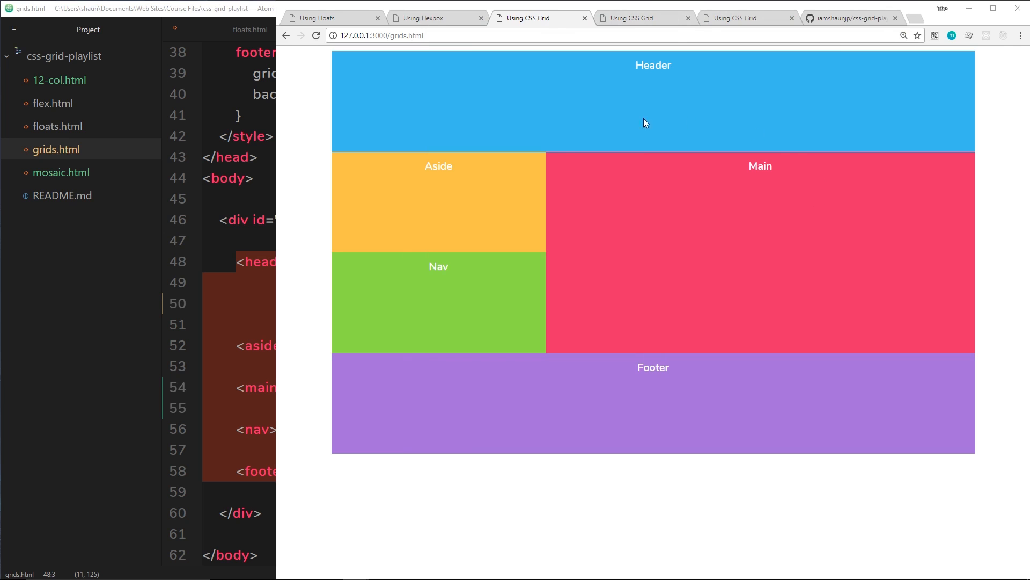
pyautogui.moveTo(680, 301)
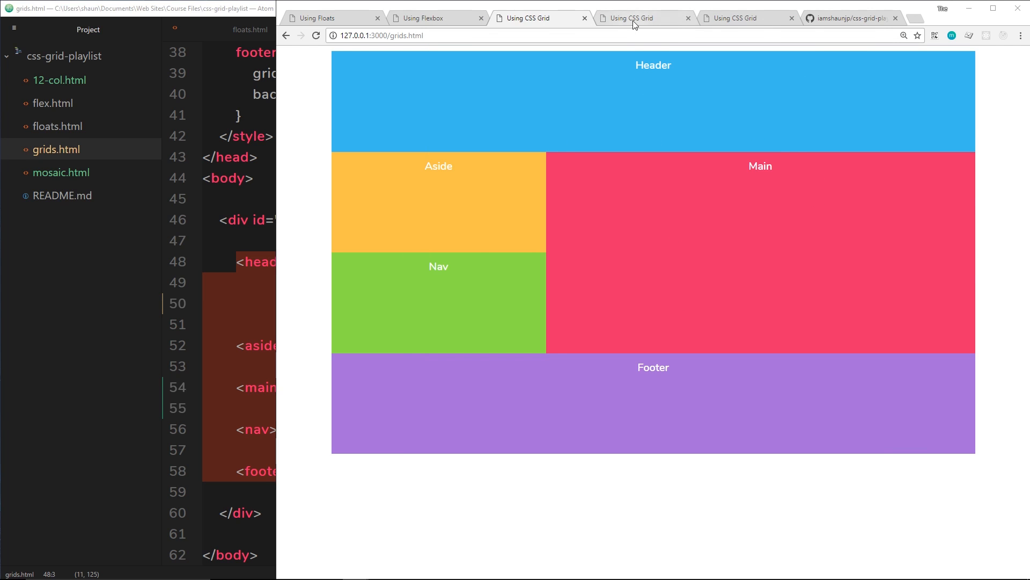
# Show the 12-col.html layout with its twelve column guides revealed.
pyautogui.click(636, 17)
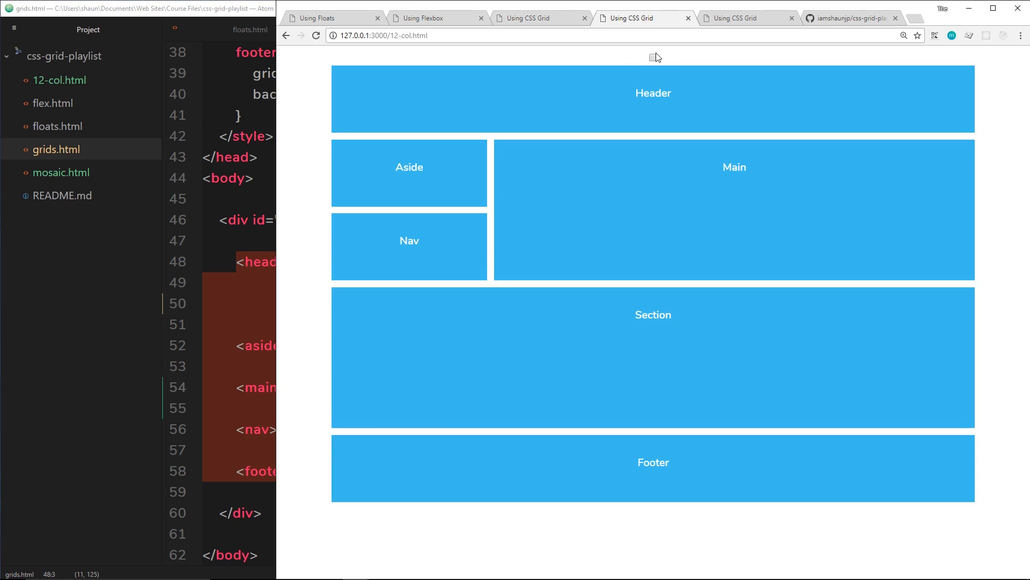
pyautogui.click(654, 58)
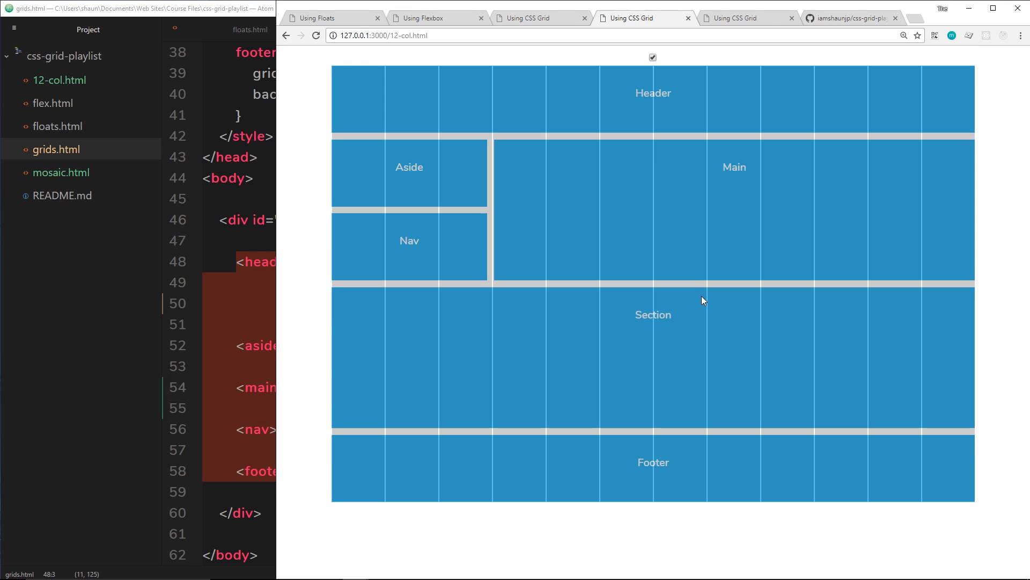
# Show the mosaic.html page of five numbered tiles and look through it.
pyautogui.click(652, 58)
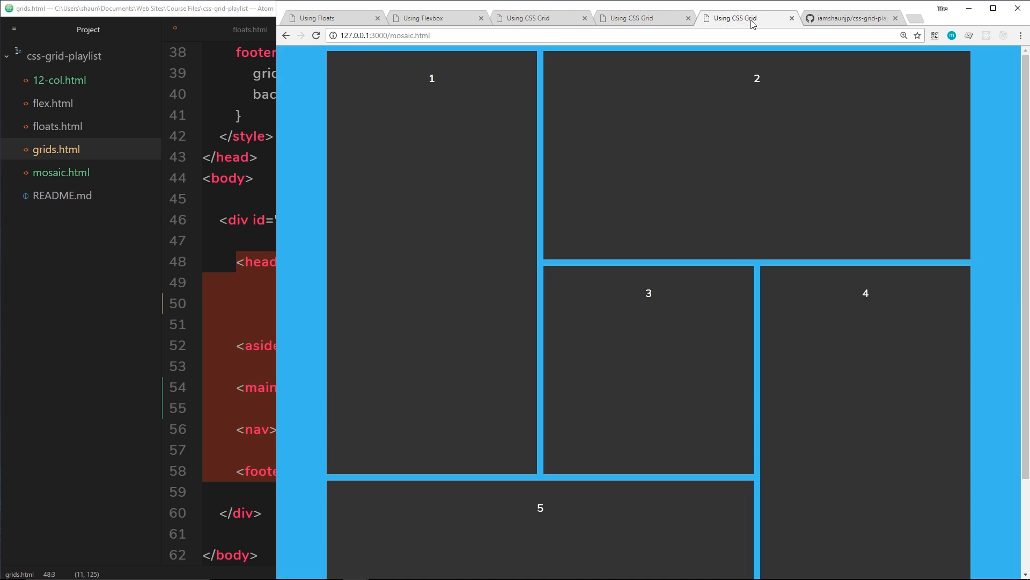
pyautogui.scroll(-3)
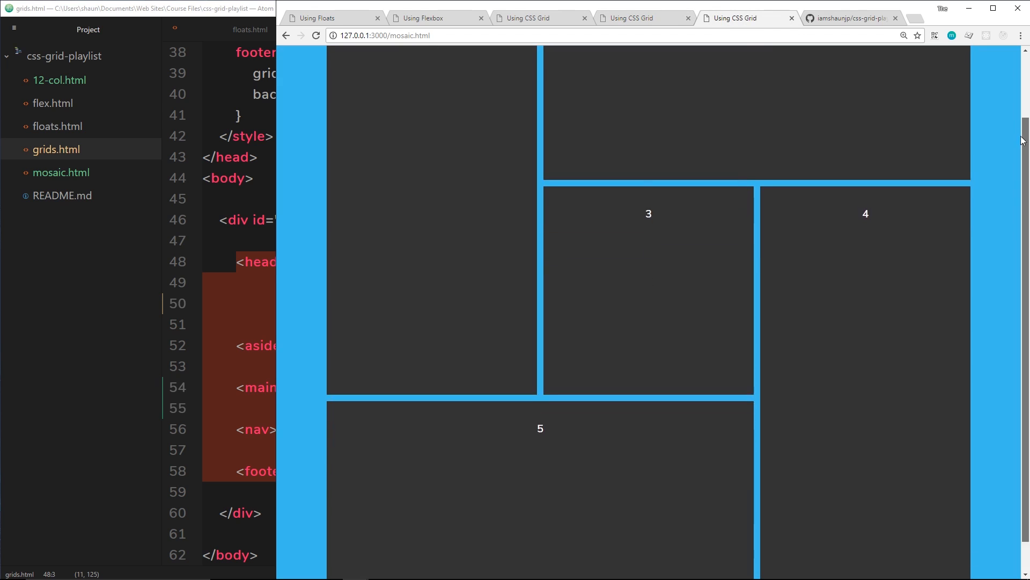
pyautogui.scroll(3)
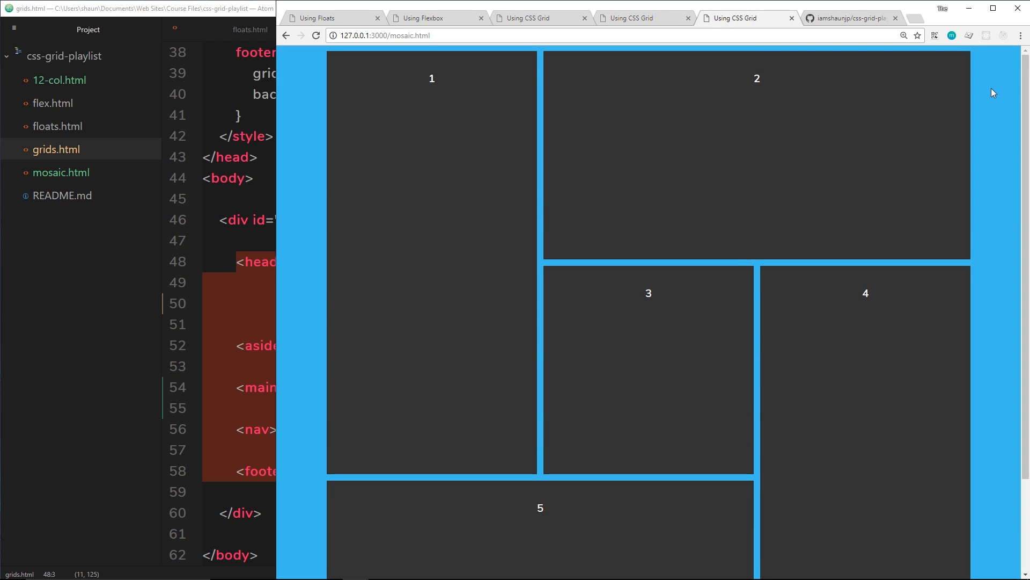
pyautogui.moveTo(835, 25)
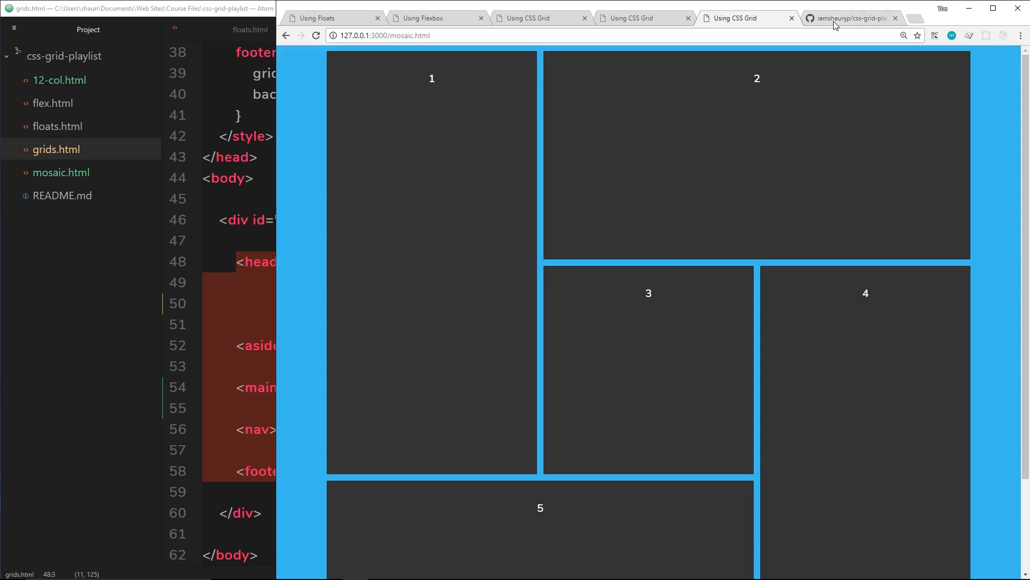
# On GitHub, switch the css-grid-playlist repository from master to the lesson-3 branch.
pyautogui.click(850, 17)
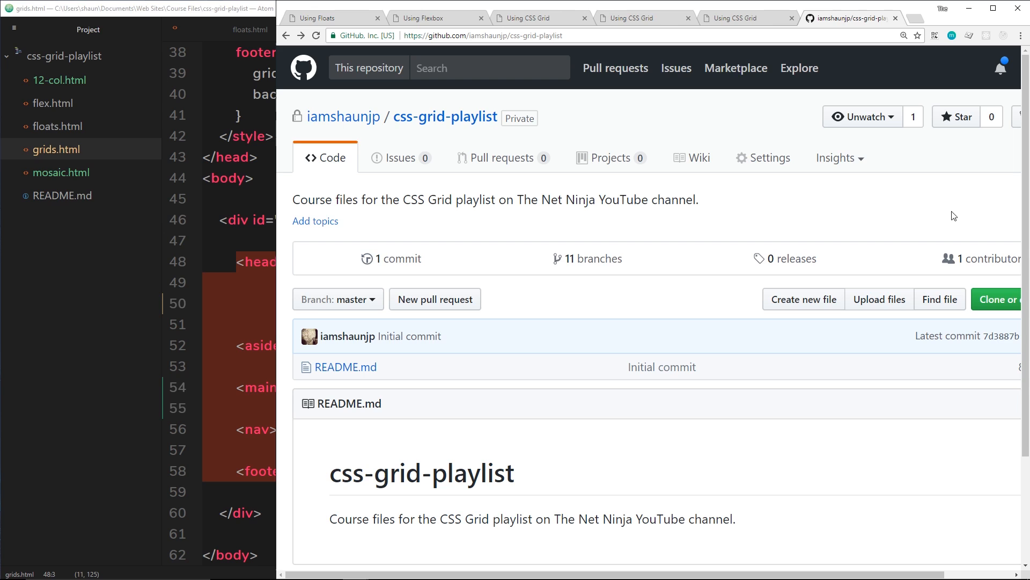
pyautogui.moveTo(459, 127)
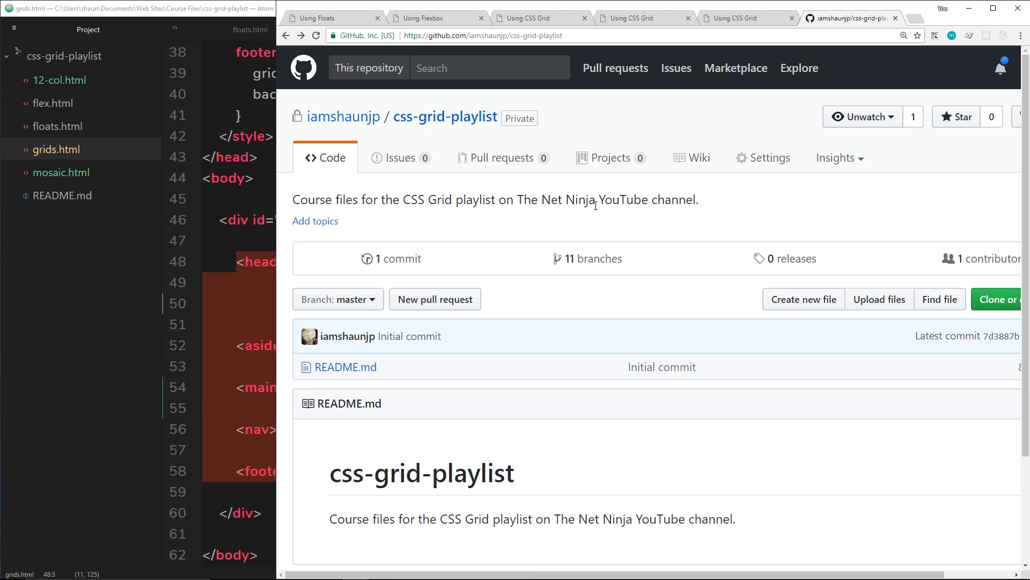
pyautogui.moveTo(601, 198)
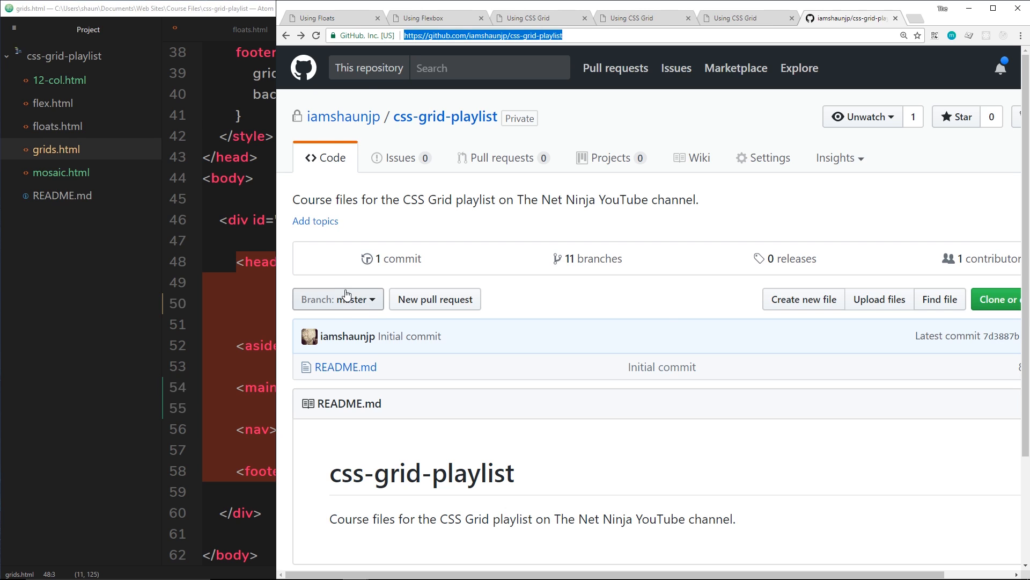
pyautogui.scroll(-3)
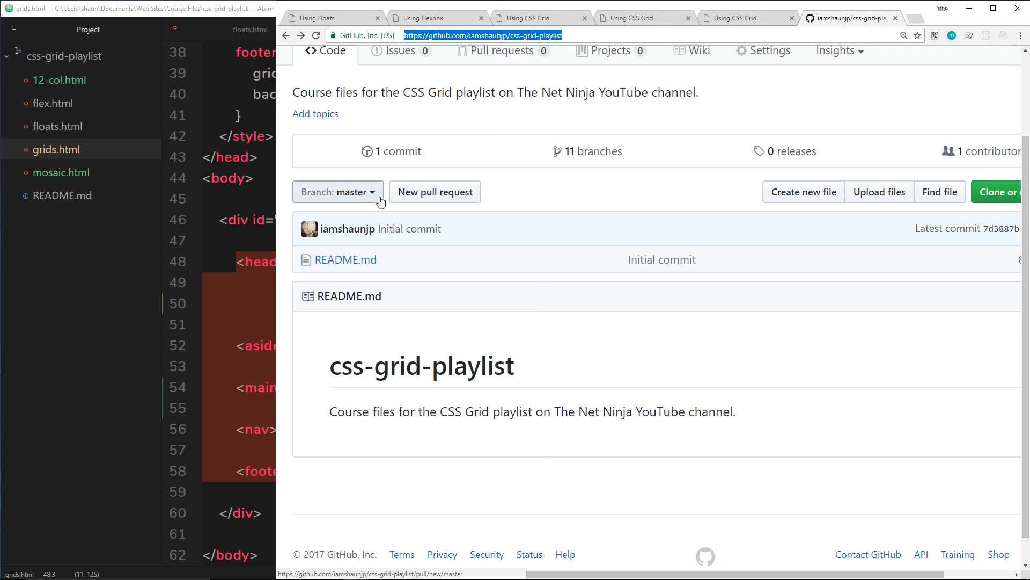
pyautogui.click(337, 191)
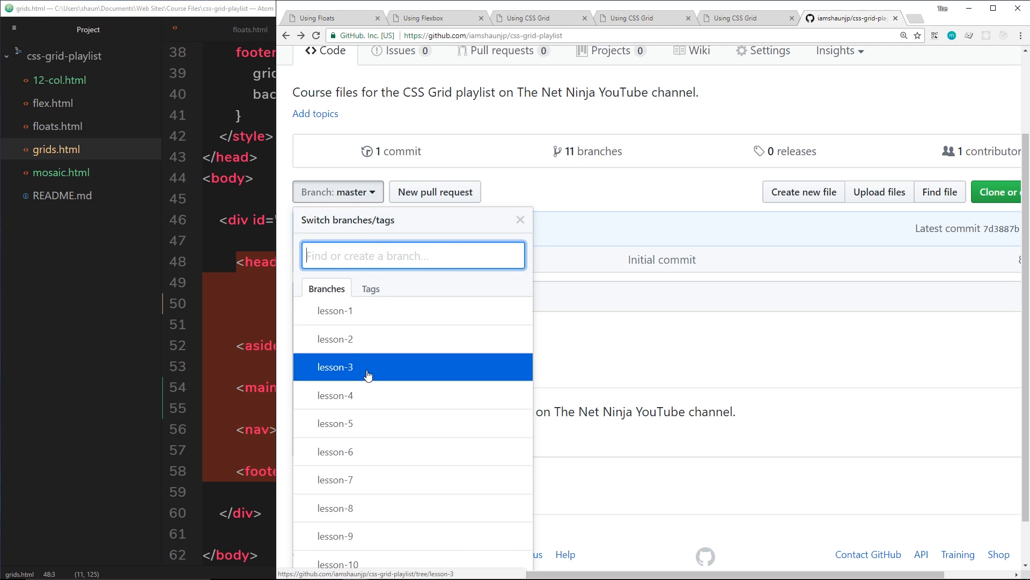
pyautogui.click(335, 367)
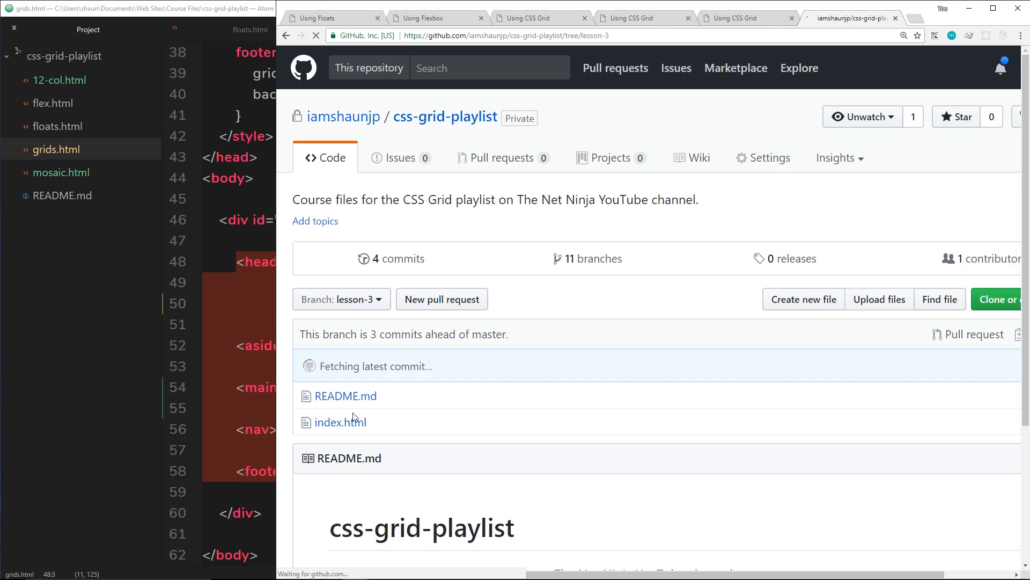